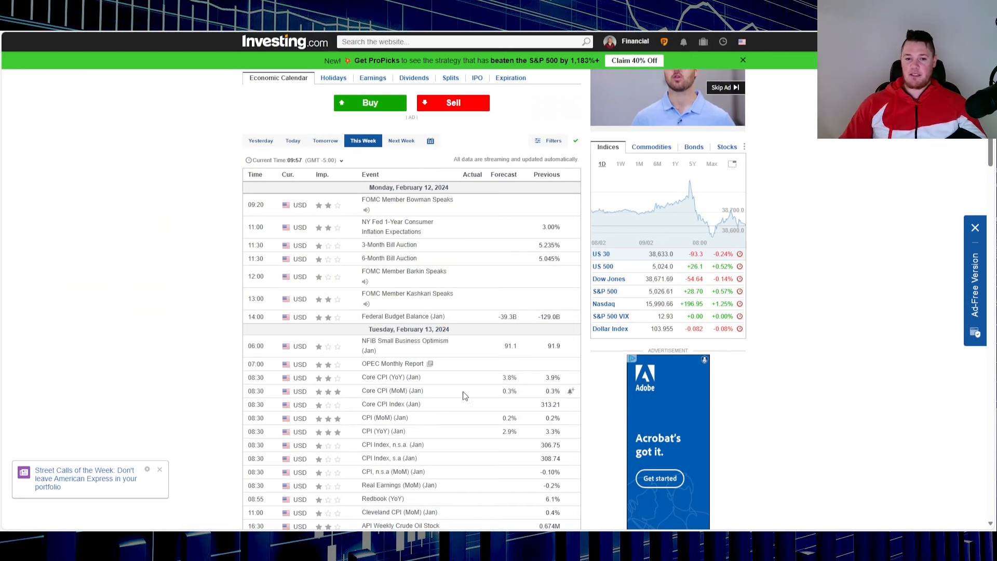
mouse_move(380, 493)
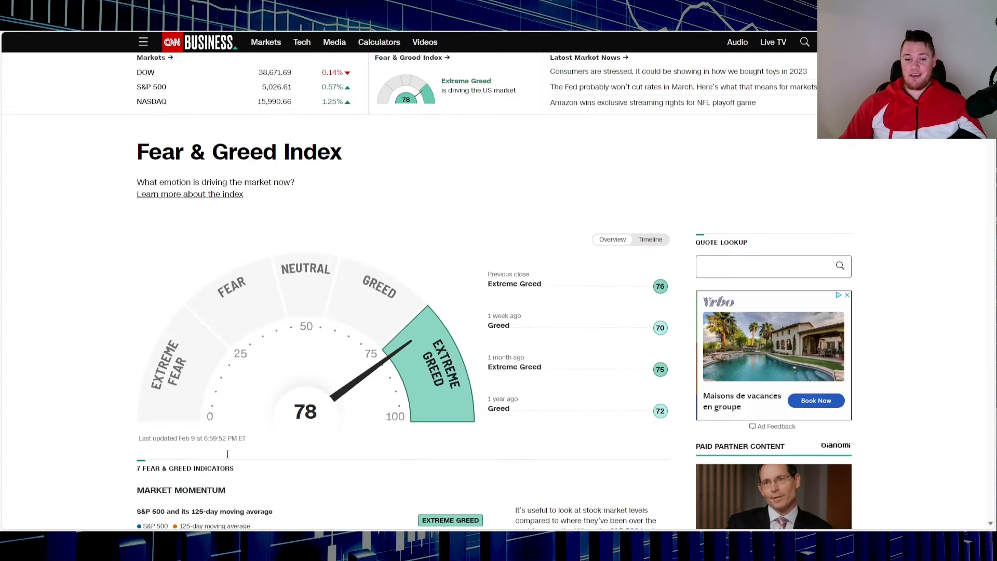
mouse_move(339, 490)
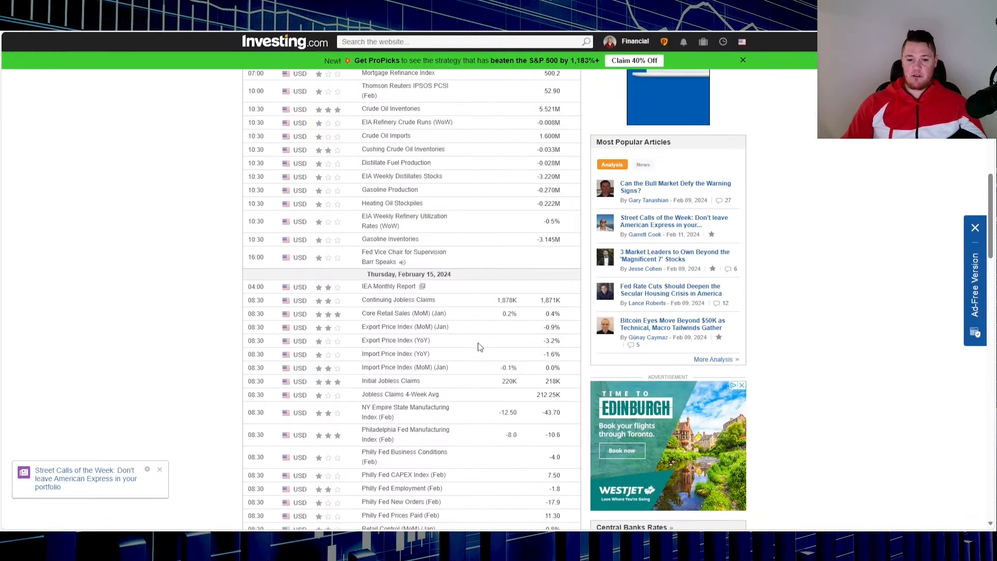
- Scroll the Investing.com calendar down to Thursday, February 15's releases
scroll("down", 3)
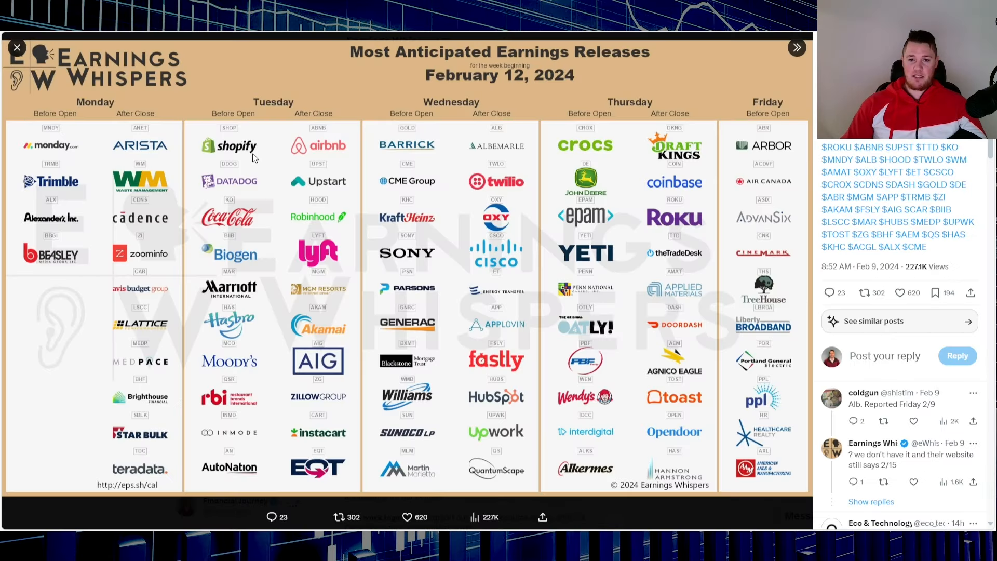
mouse_move(267, 412)
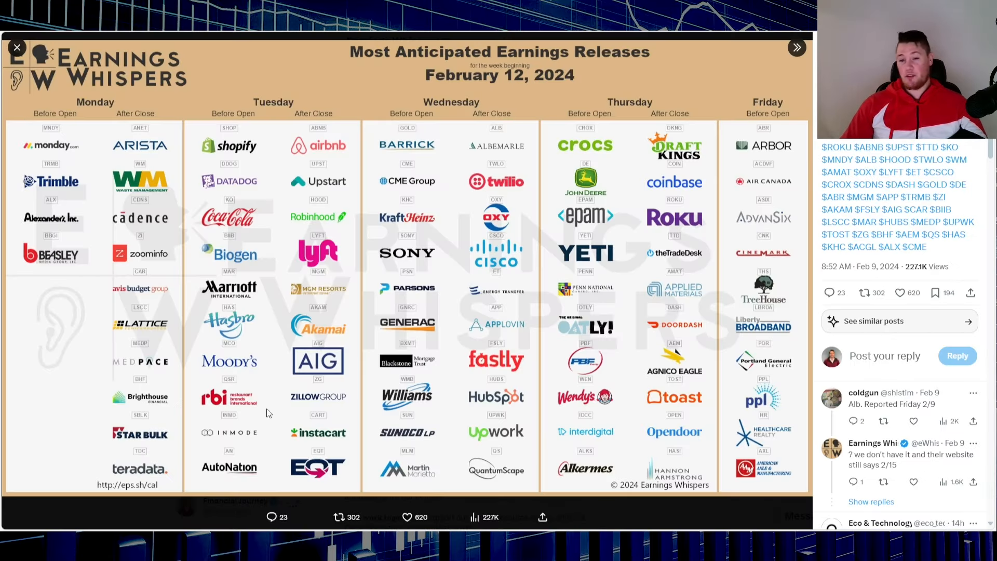
mouse_move(270, 71)
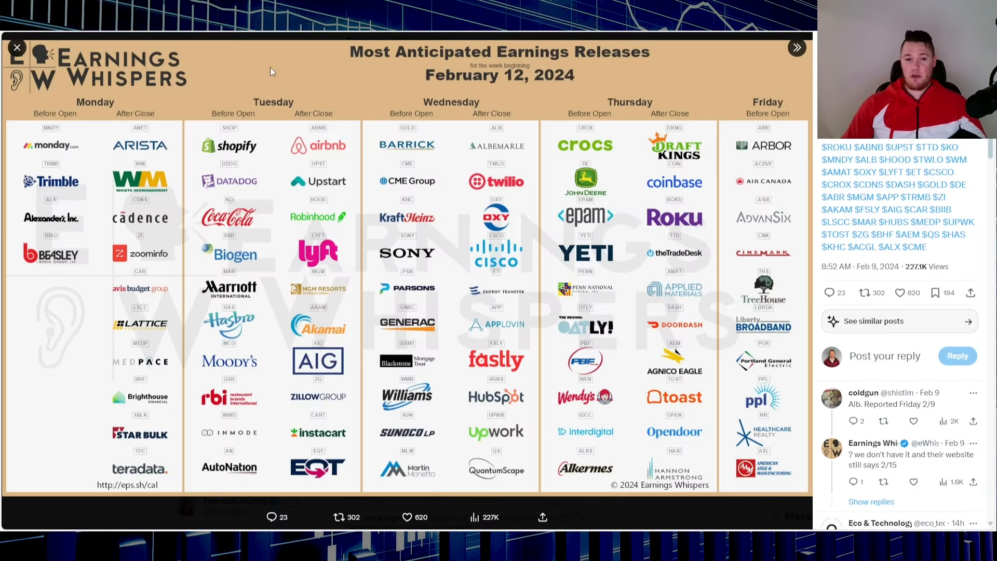
mouse_move(355, 128)
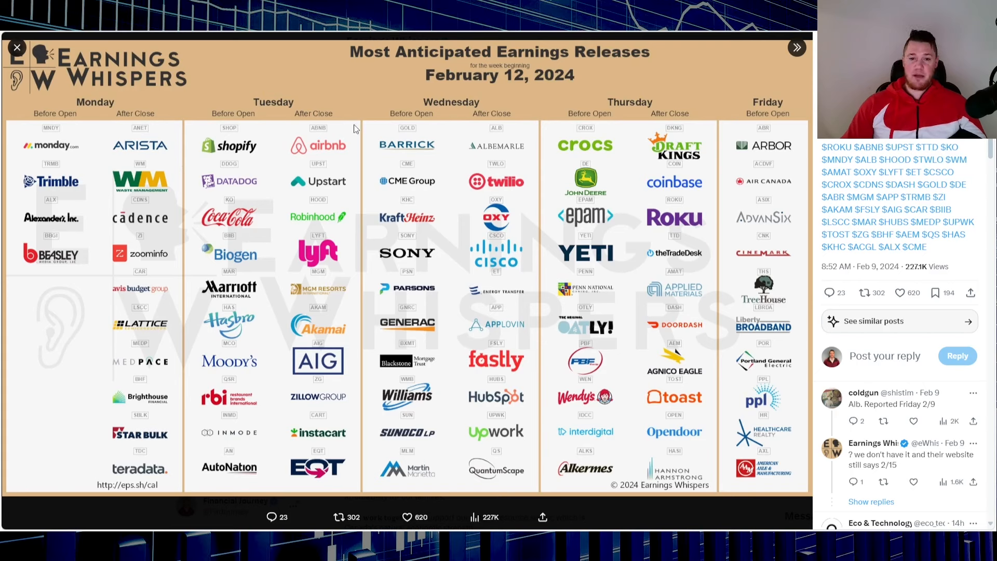
mouse_move(637, 186)
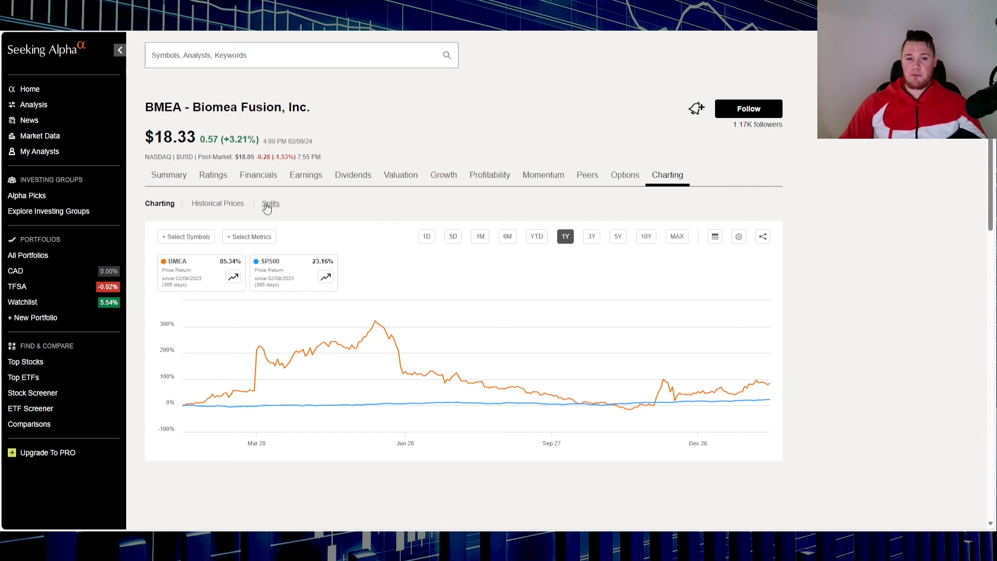
- Check BMEA's split history, then view its summary with a year-to-date chart and recent news
left_click(270, 203)
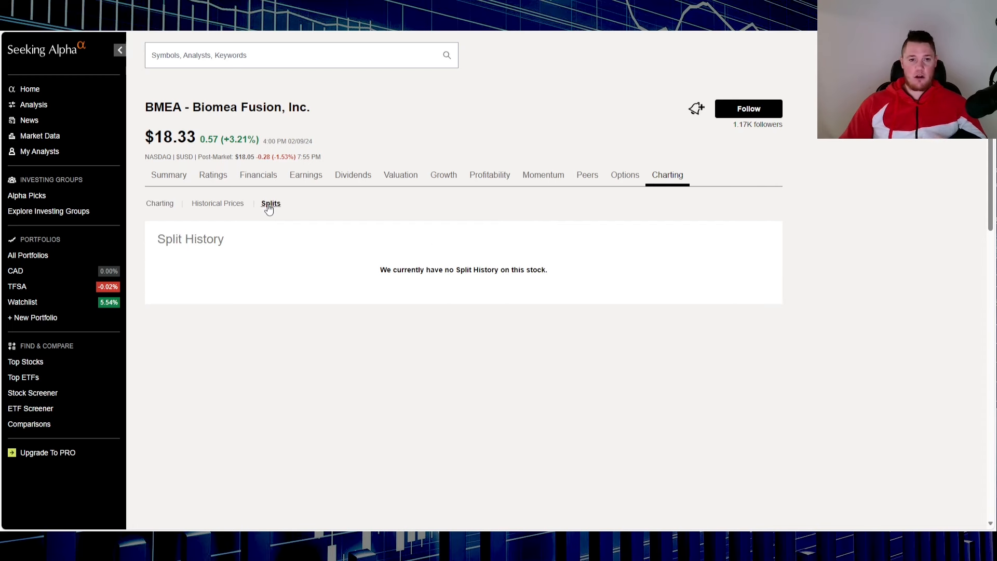
mouse_move(512, 213)
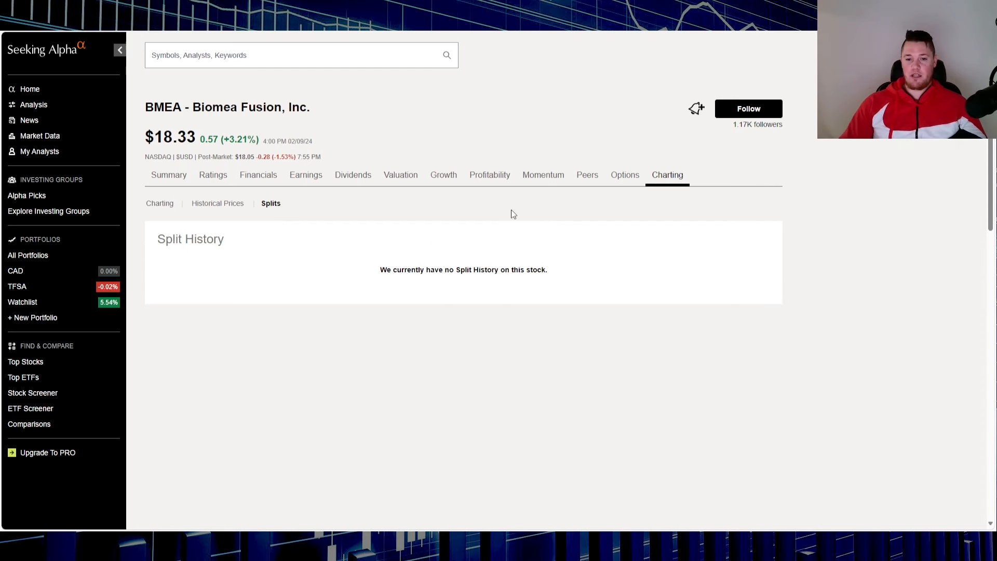
left_click(169, 175)
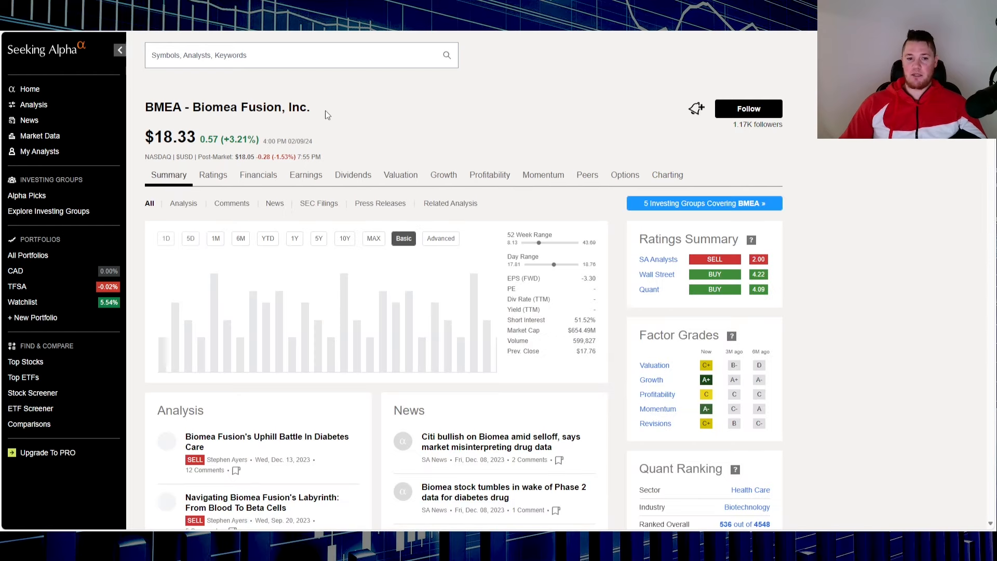
left_click(294, 238)
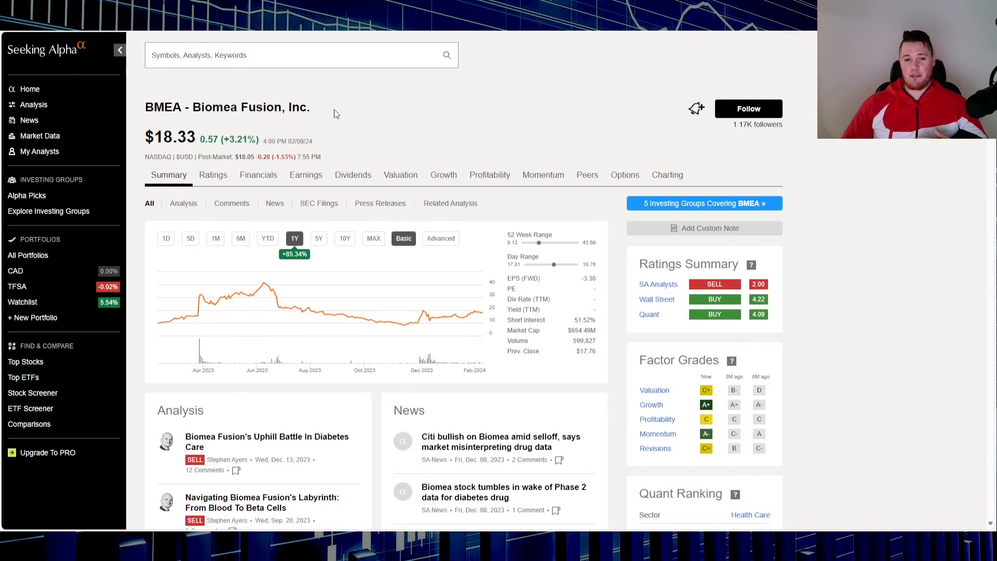
mouse_move(140, 93)
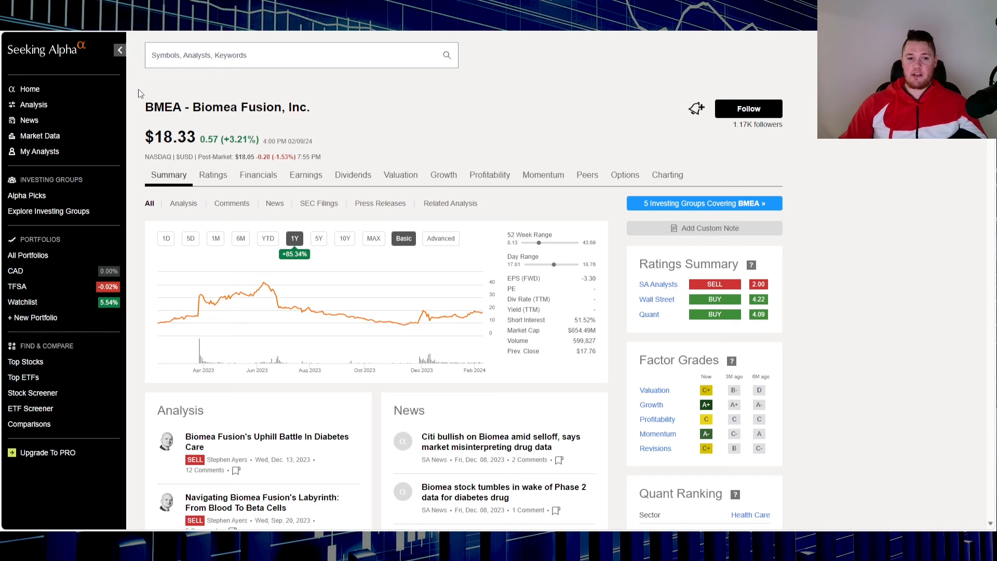
mouse_move(312, 224)
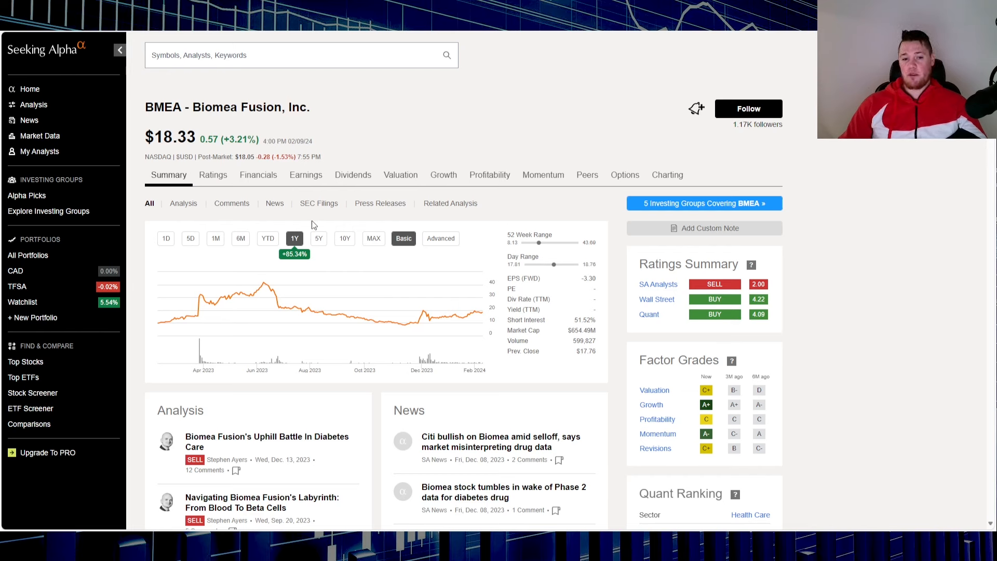
left_click(268, 237)
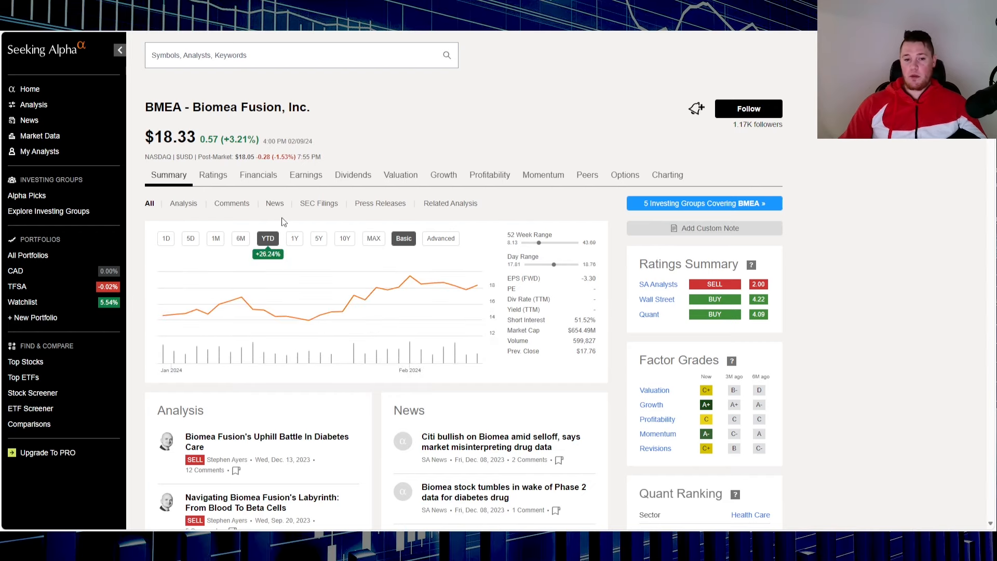
scroll("down", 3)
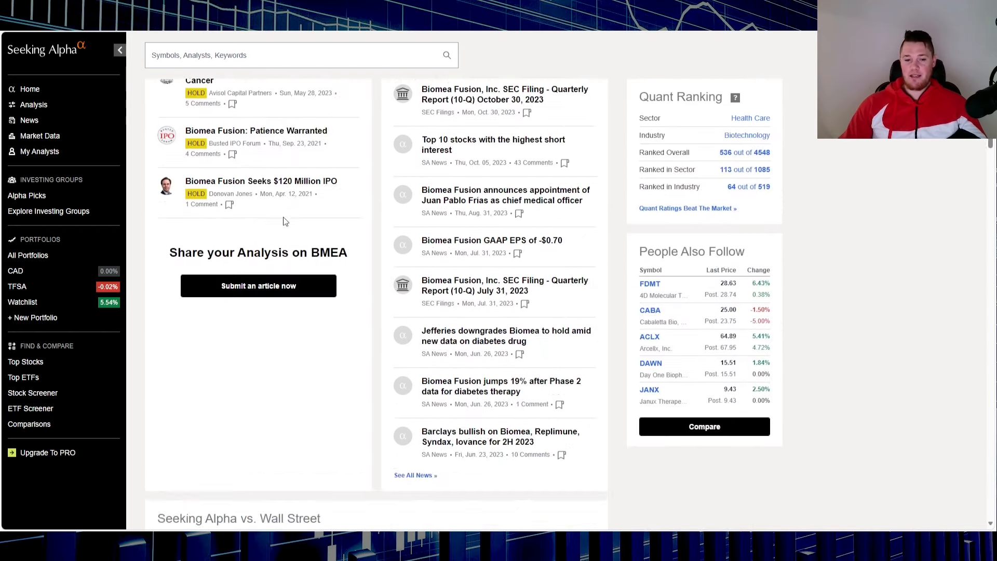
scroll("up", 3)
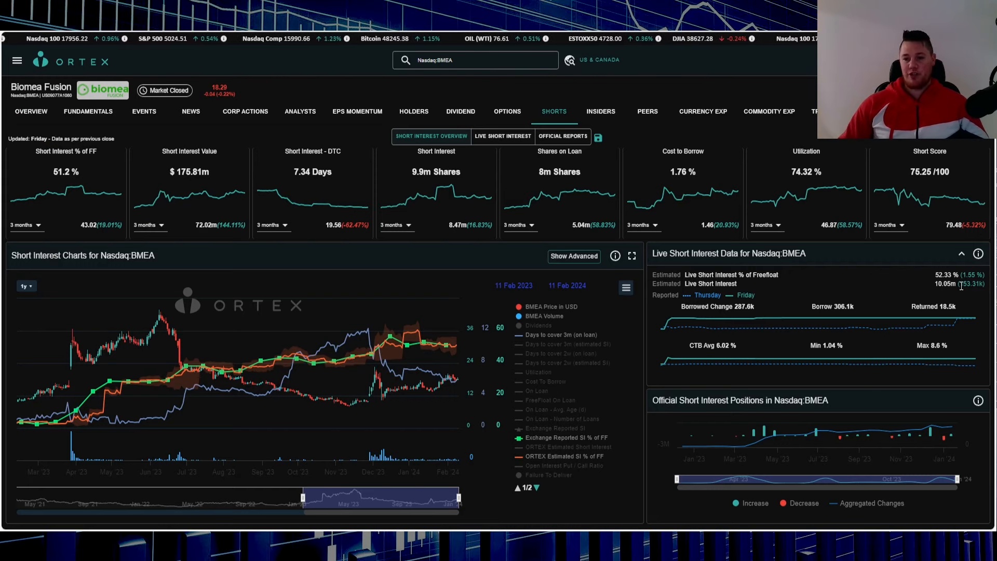
mouse_move(761, 269)
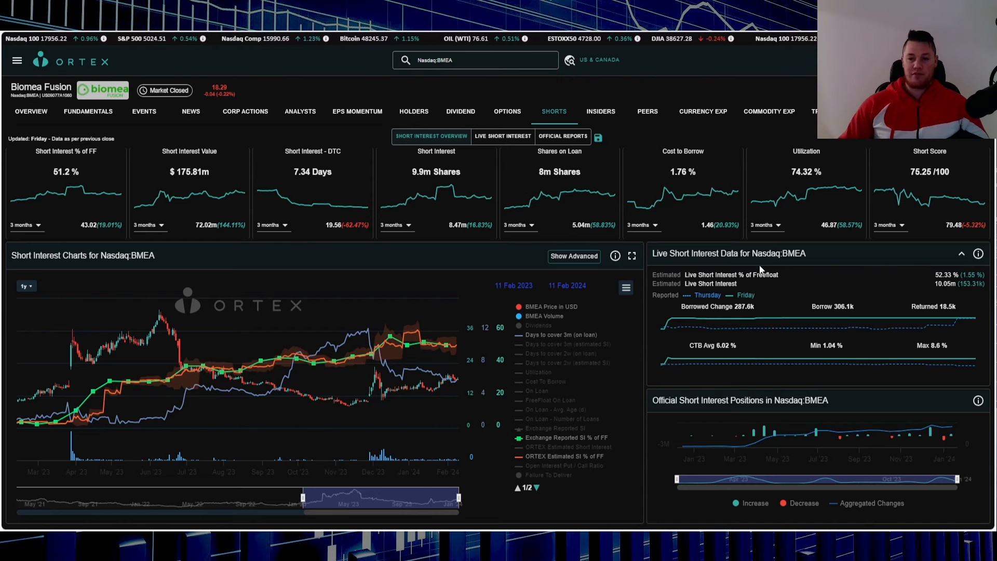
mouse_move(871, 287)
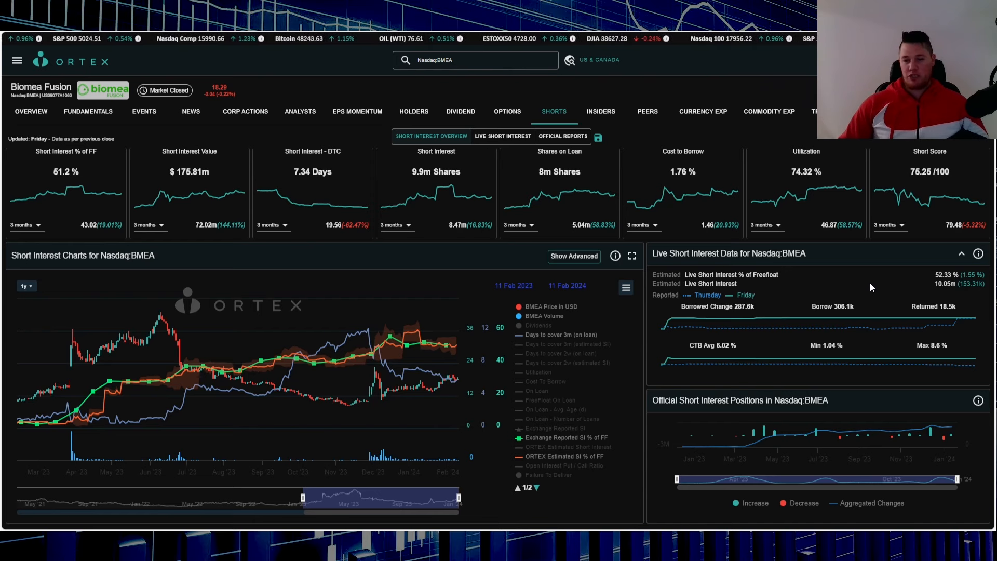
mouse_move(744, 318)
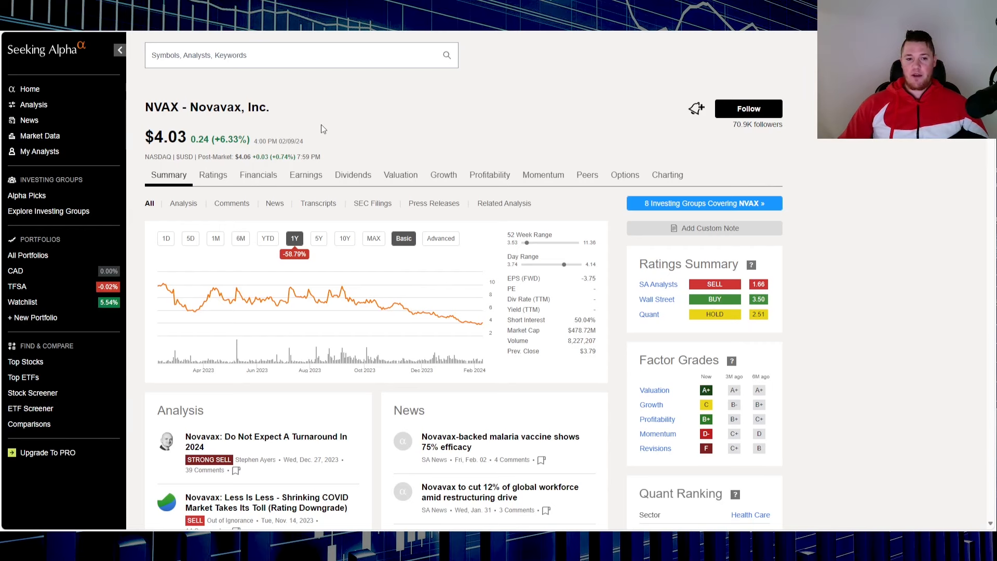
mouse_move(170, 91)
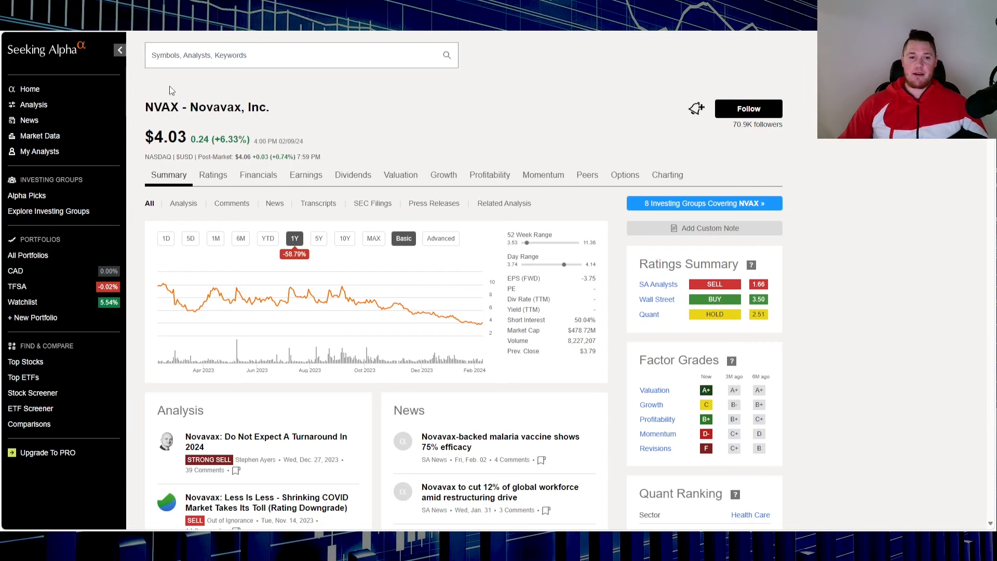
mouse_move(308, 155)
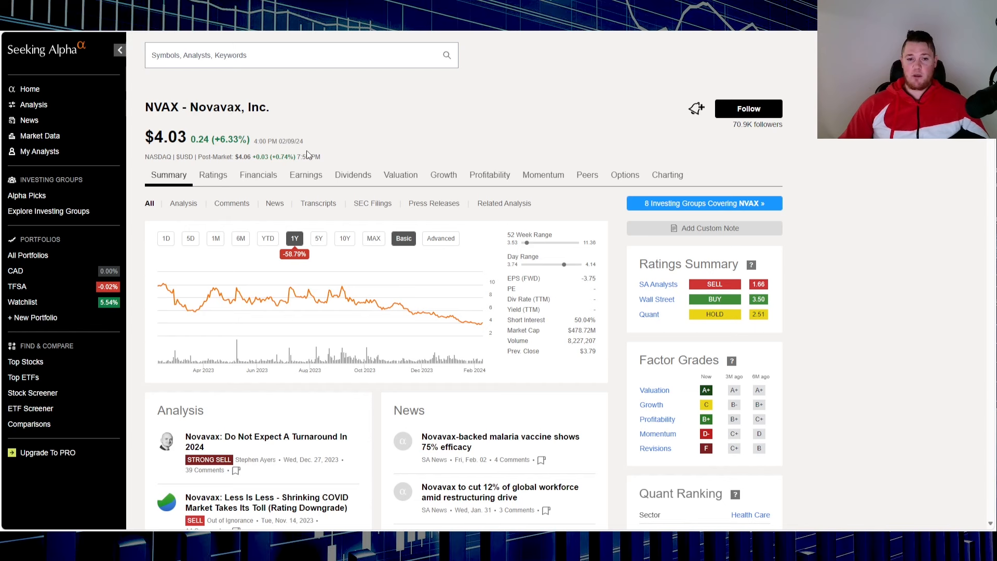
mouse_move(305, 241)
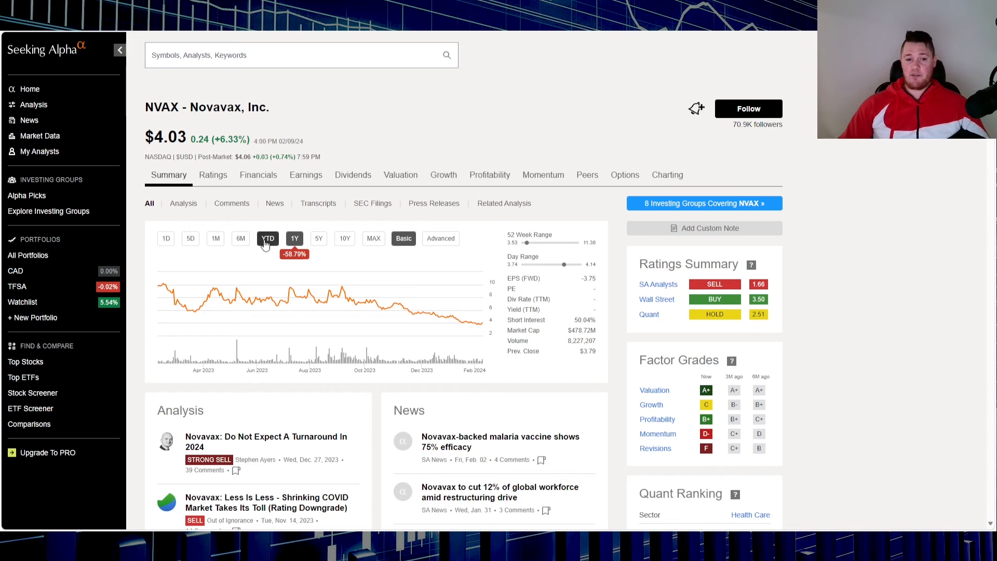
- Show NVAX's year-to-date price chart and skim the summary page's analysis and news
left_click(268, 238)
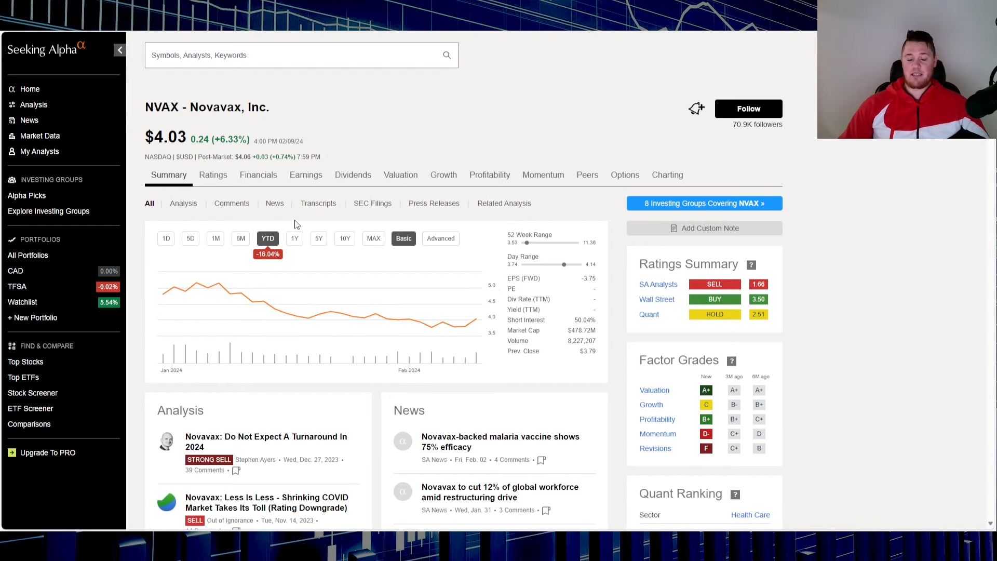
scroll("down", 3)
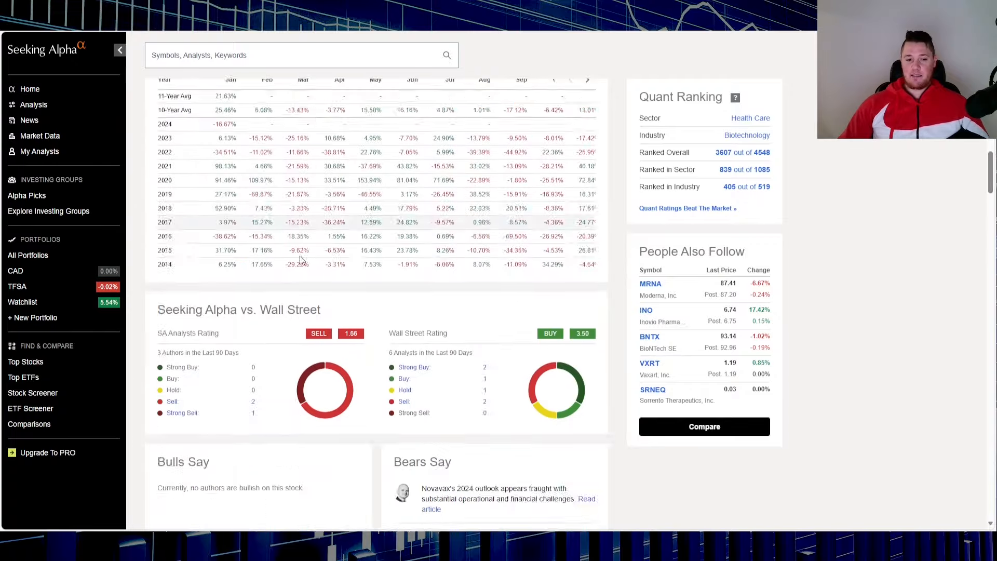
scroll("down", 3)
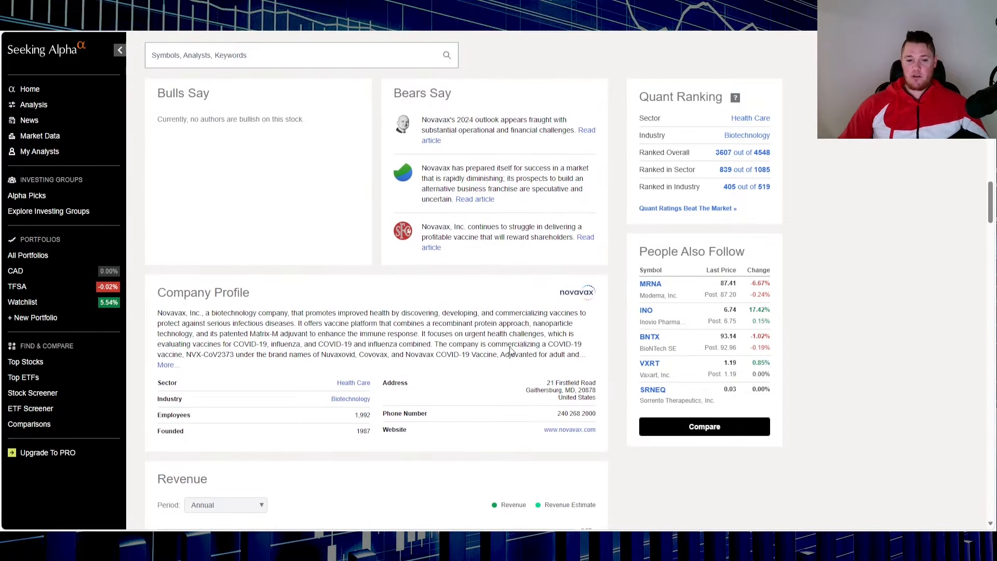
scroll("up", 3)
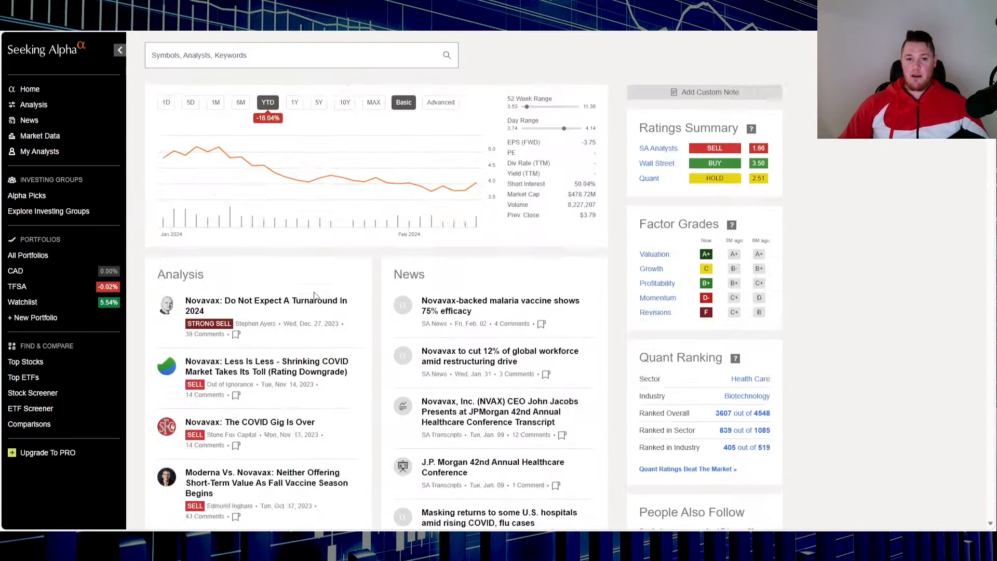
scroll("up", 3)
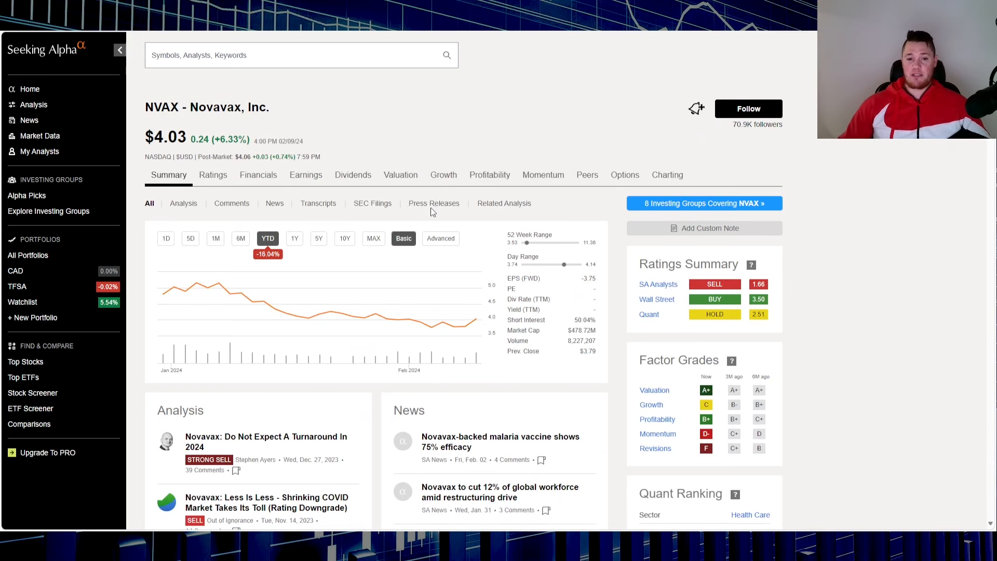
- Bring up Novavax's list of SEC filings
left_click(373, 203)
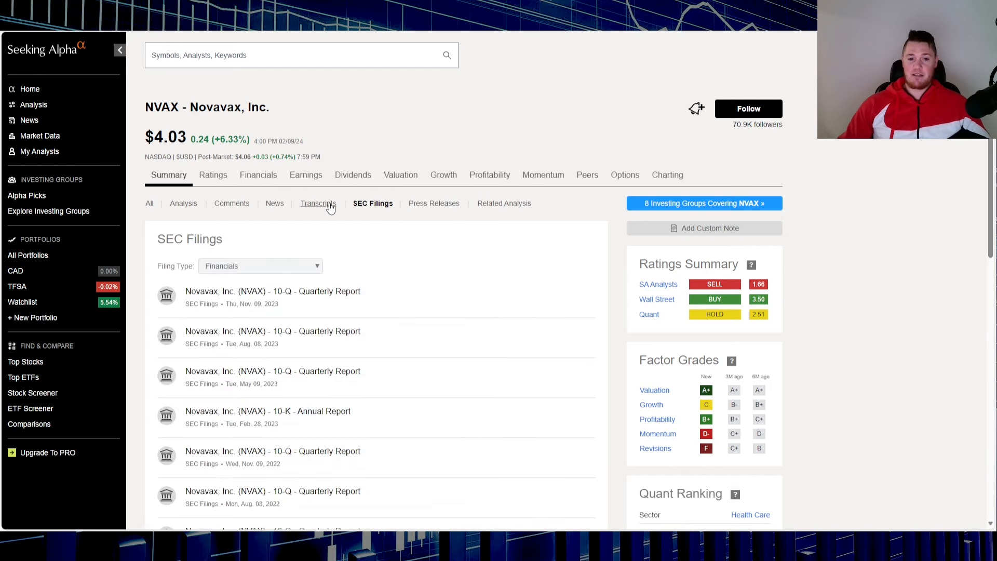
left_click(318, 203)
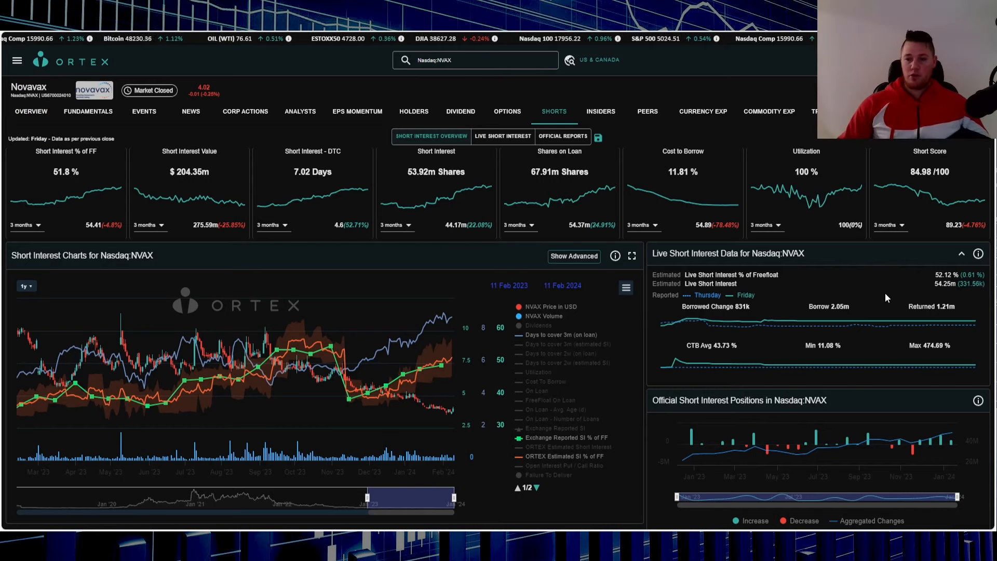
mouse_move(954, 285)
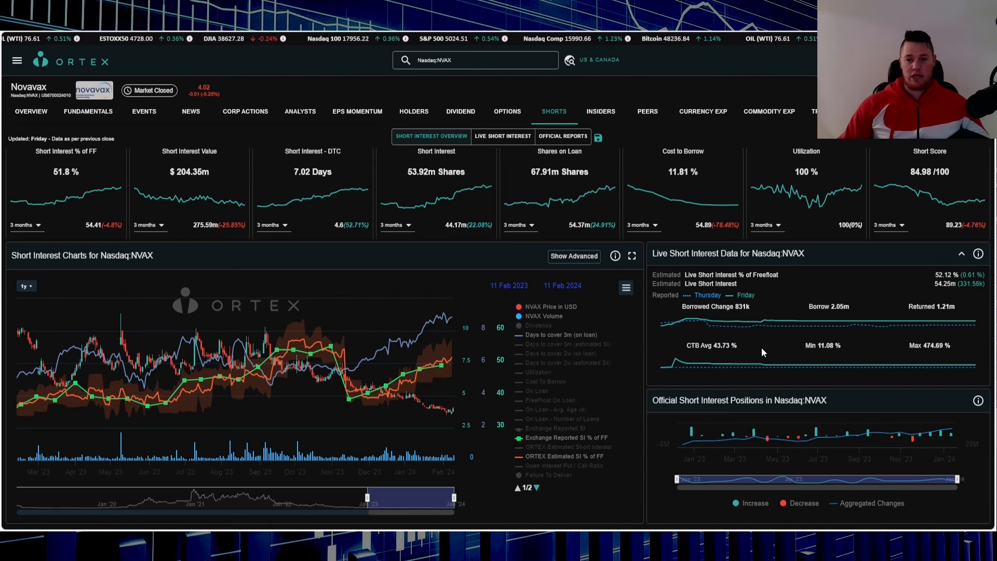
mouse_move(757, 321)
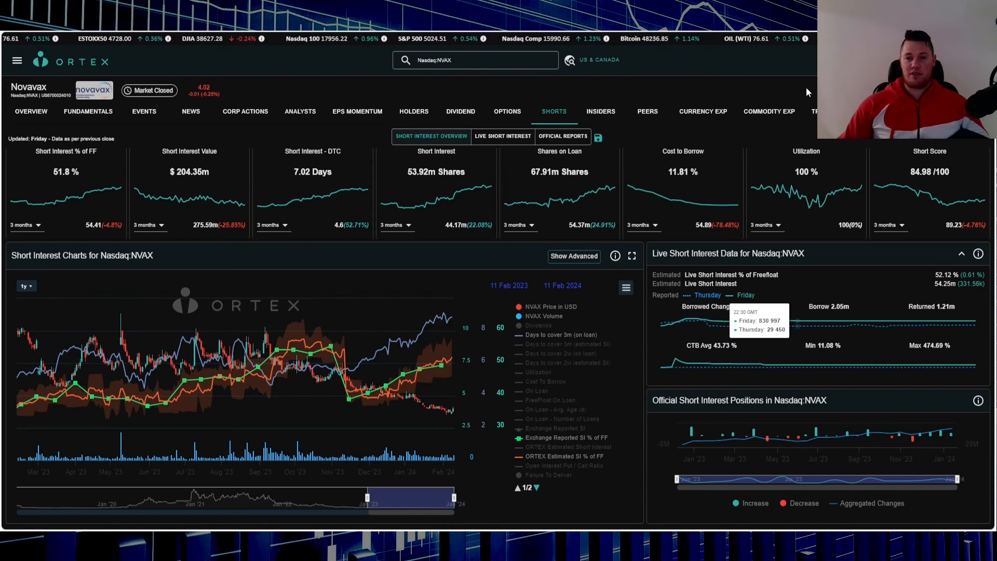
mouse_move(890, 170)
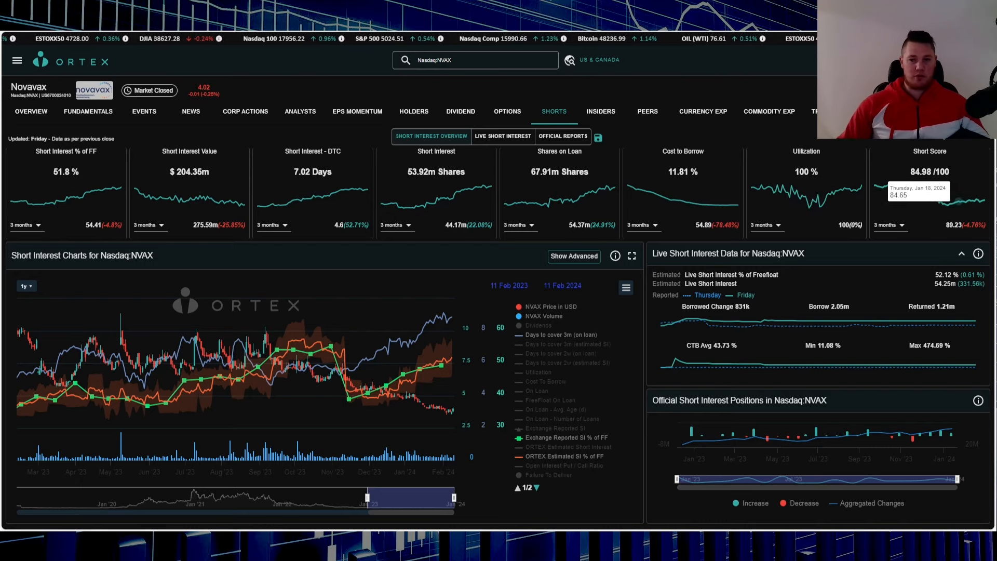
mouse_move(938, 254)
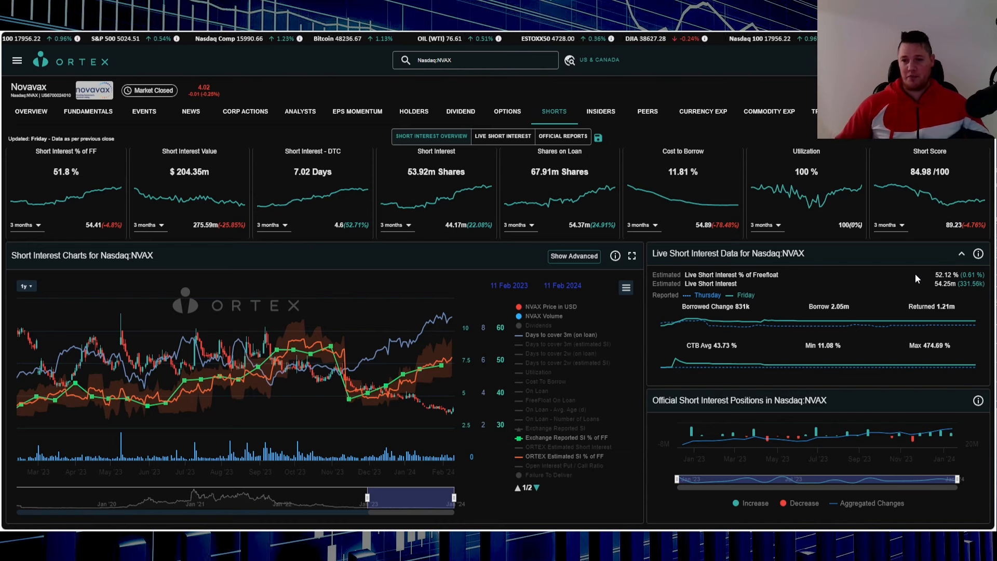
mouse_move(923, 194)
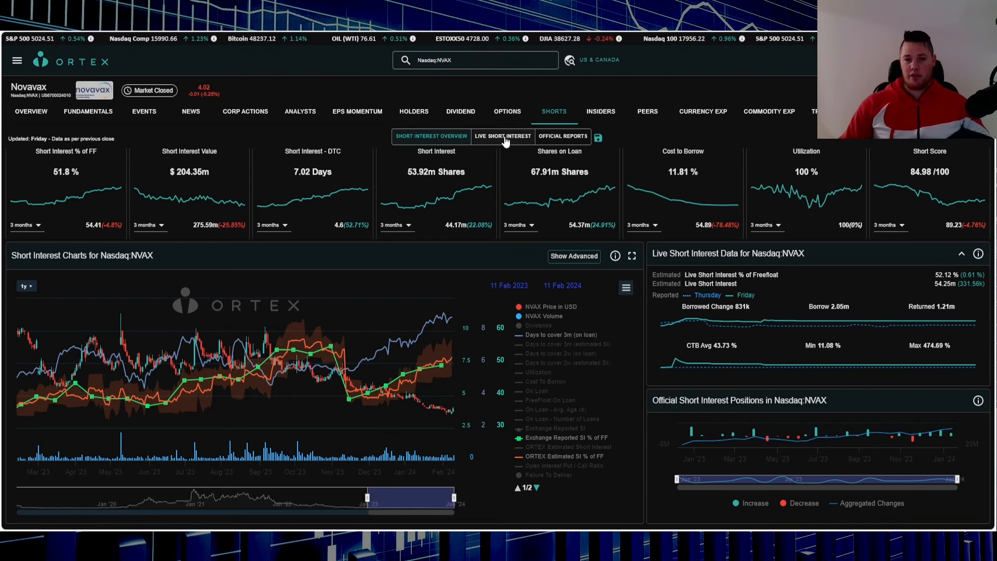
- Show Novavax's live short interest with Interactive Brokers availability and short shares charts
left_click(502, 135)
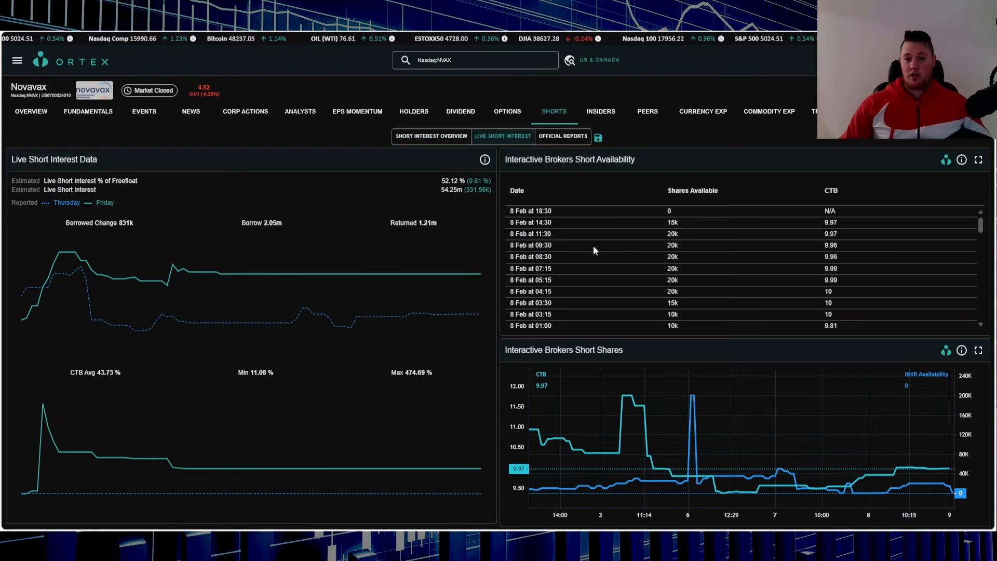
mouse_move(546, 158)
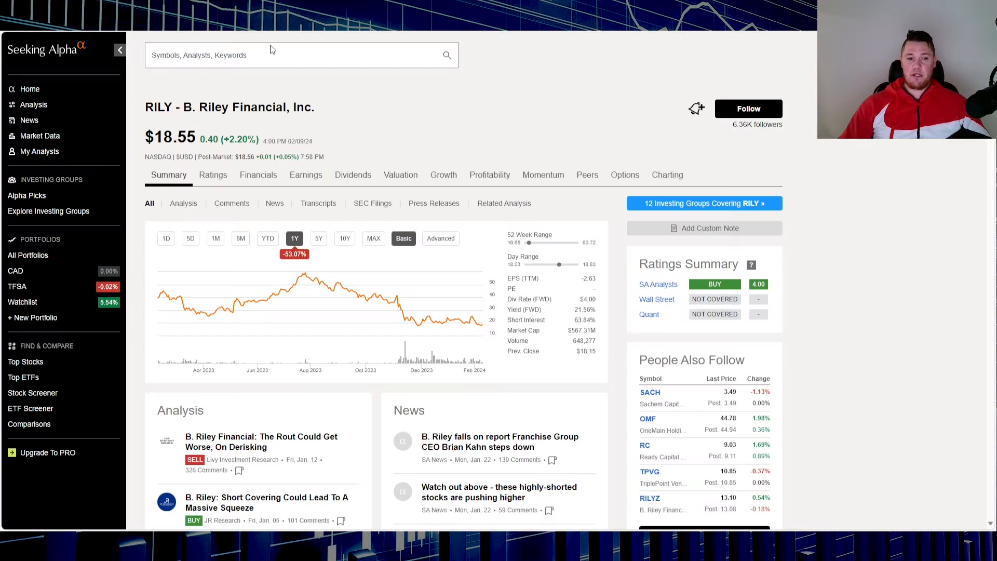
mouse_move(160, 87)
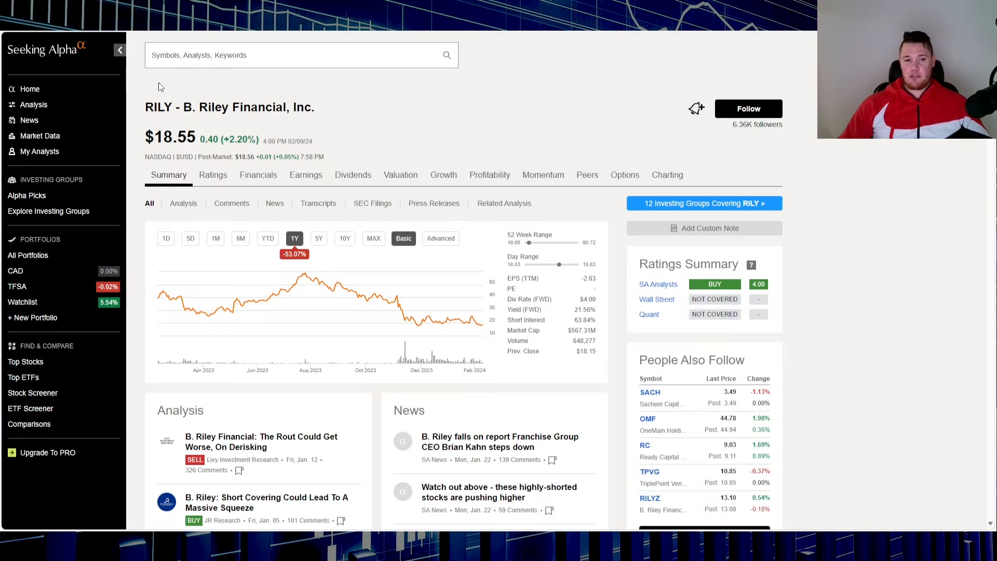
mouse_move(167, 93)
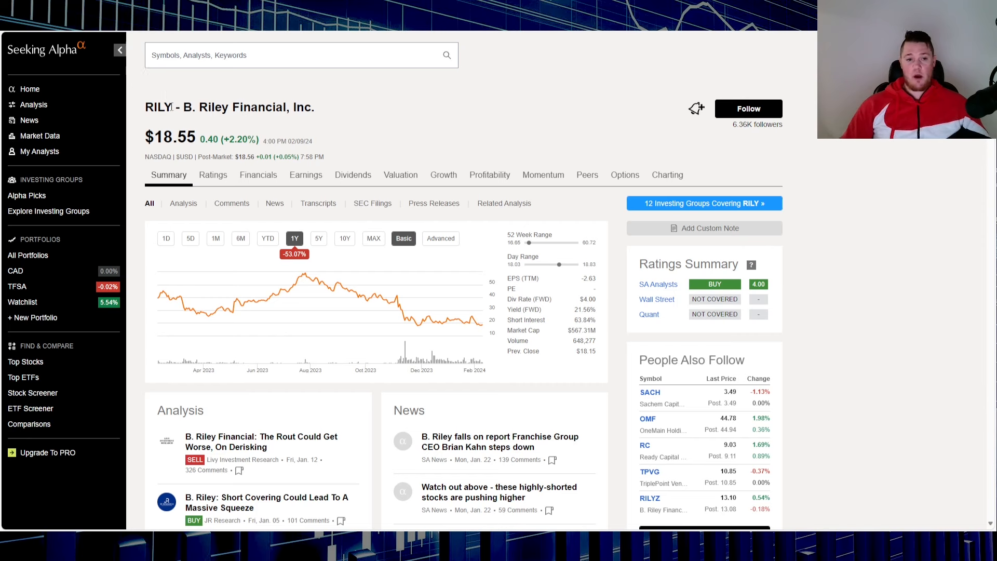
mouse_move(272, 157)
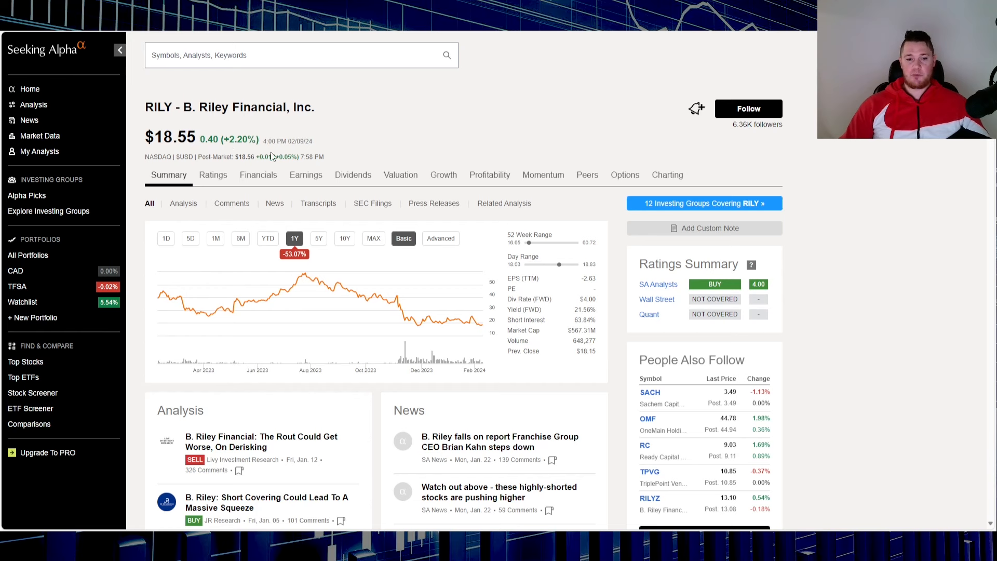
mouse_move(303, 224)
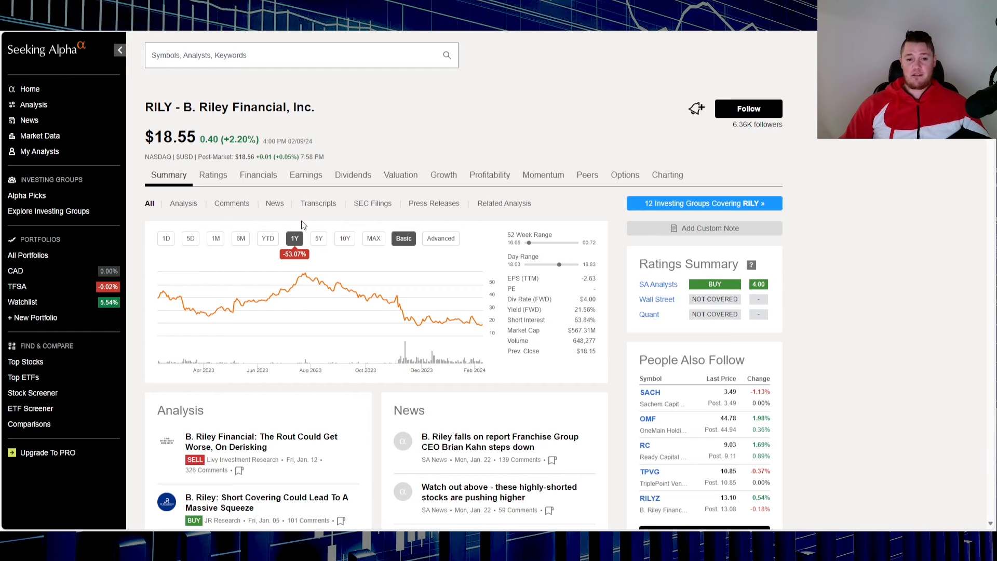
- Show RILY's year-to-date chart and scroll to its news articles and company profile
left_click(267, 238)
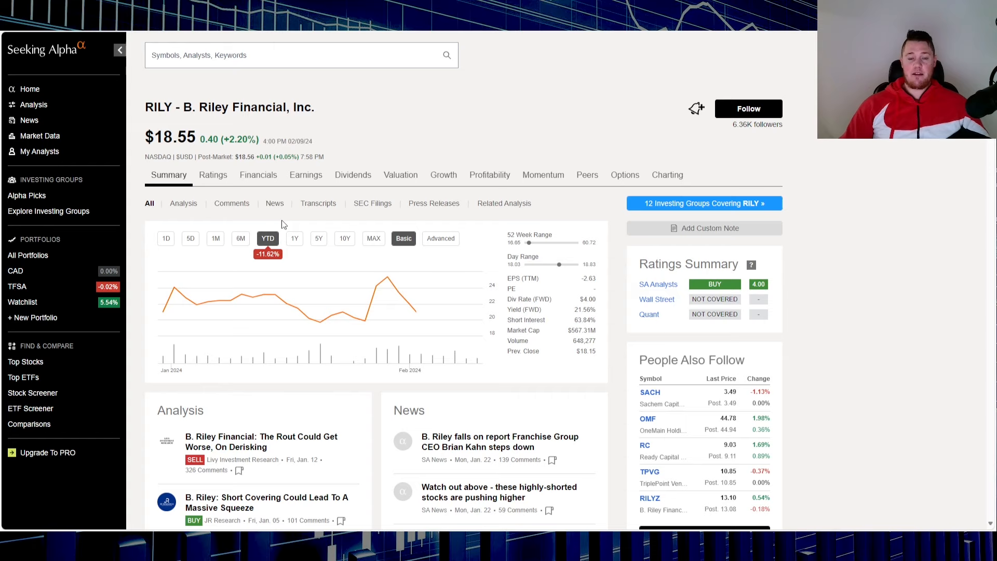
scroll("down", 3)
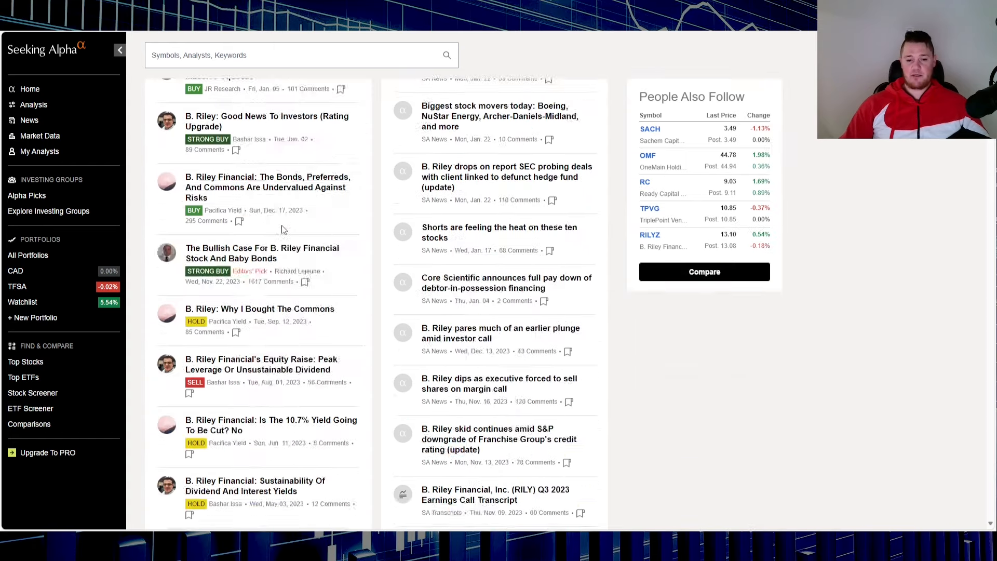
scroll("down", 3)
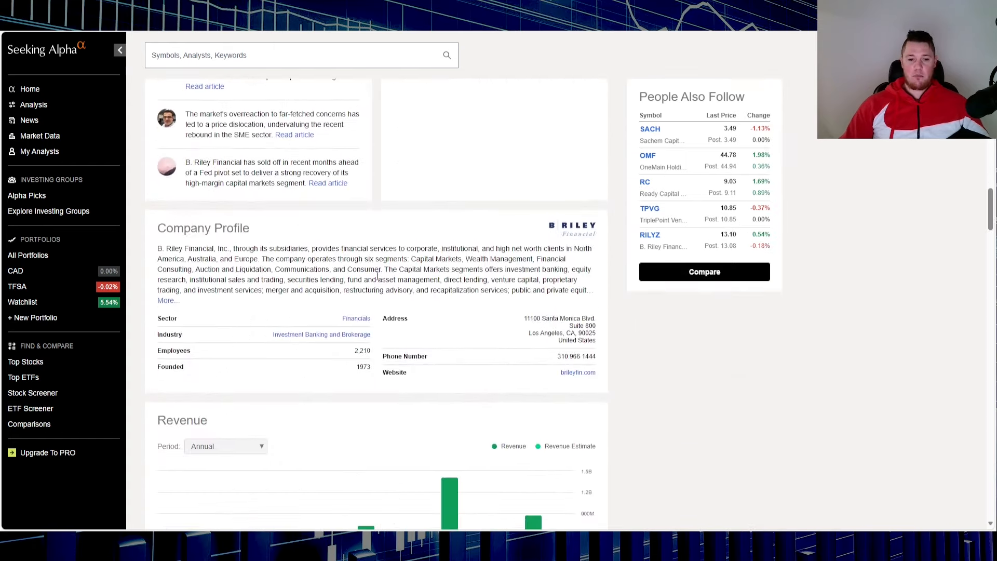
mouse_move(336, 227)
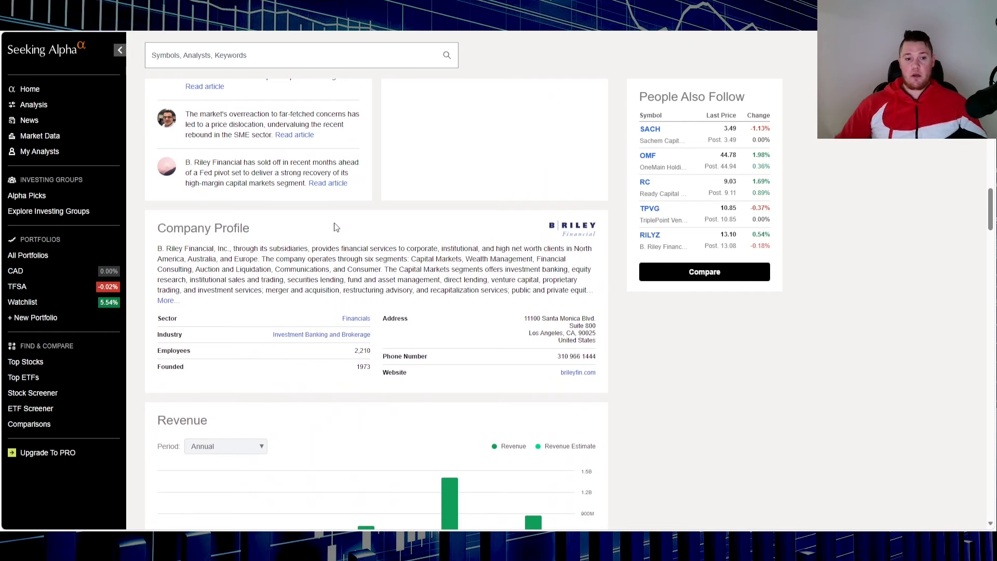
mouse_move(337, 223)
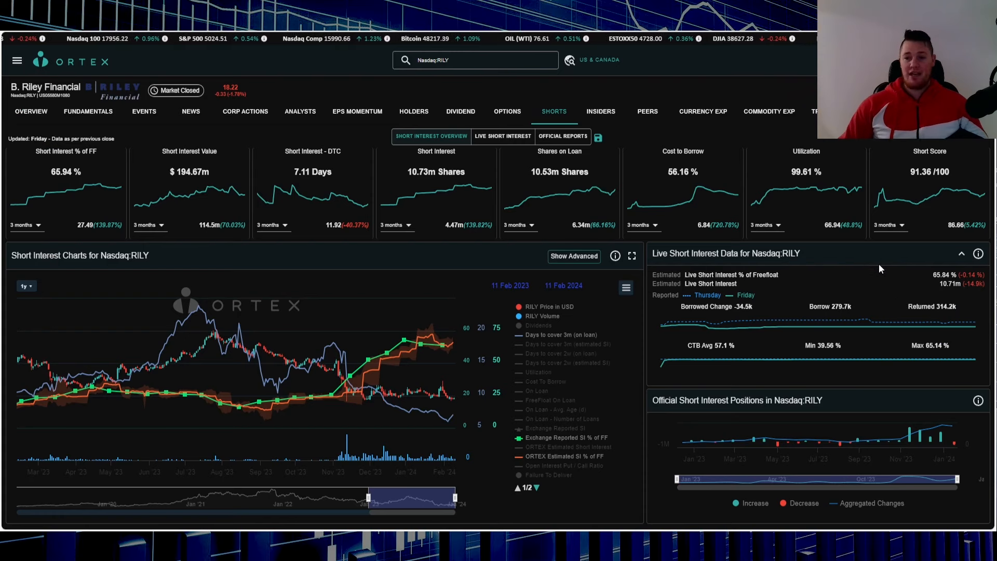
mouse_move(891, 275)
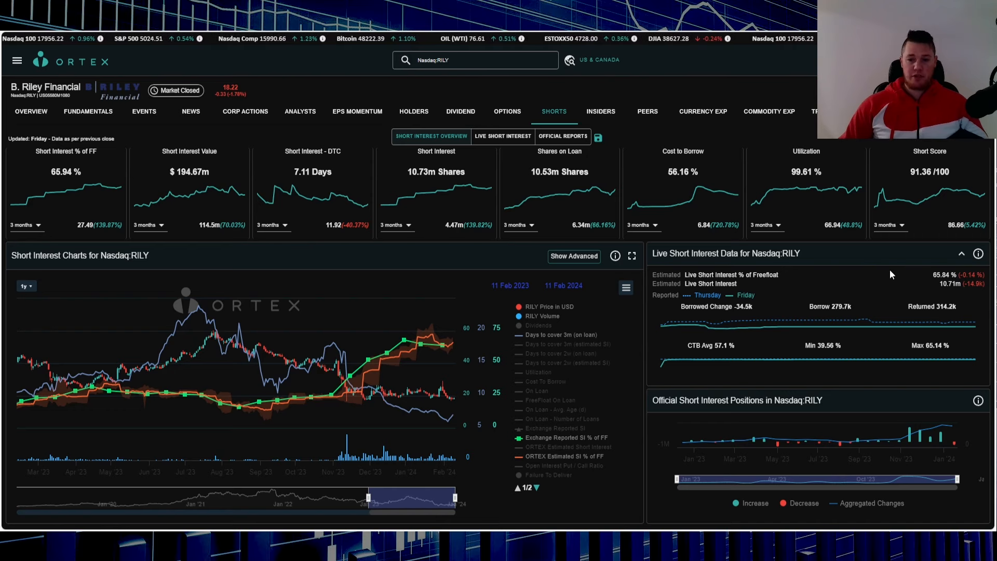
mouse_move(758, 351)
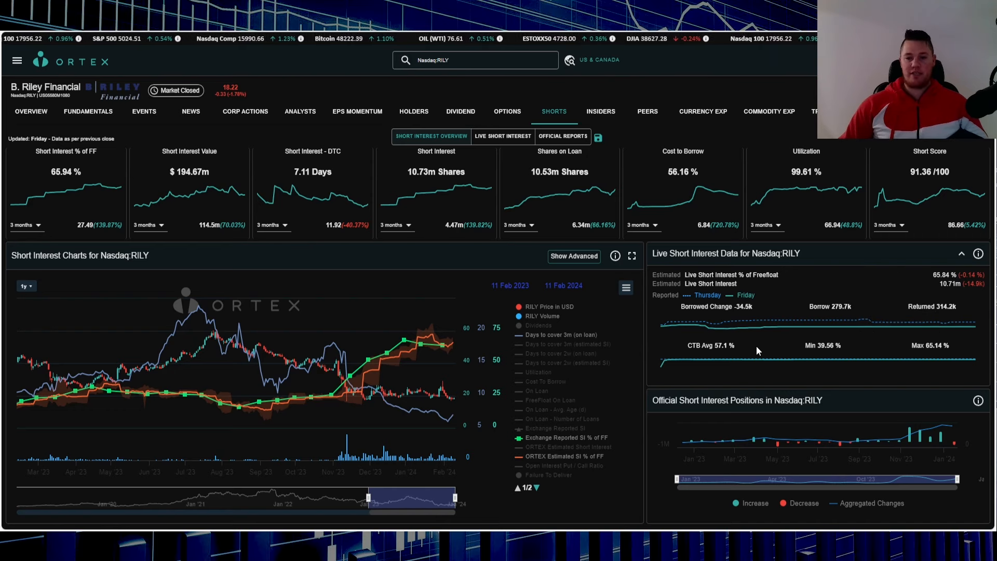
- Show RILY's short interest overview on the Ortex Shorts page
left_click(501, 136)
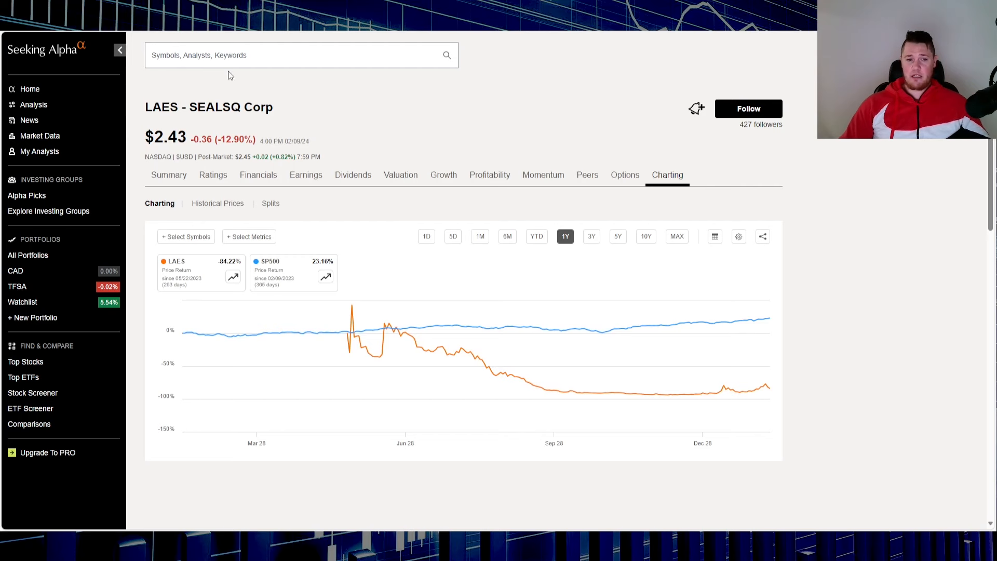
mouse_move(168, 179)
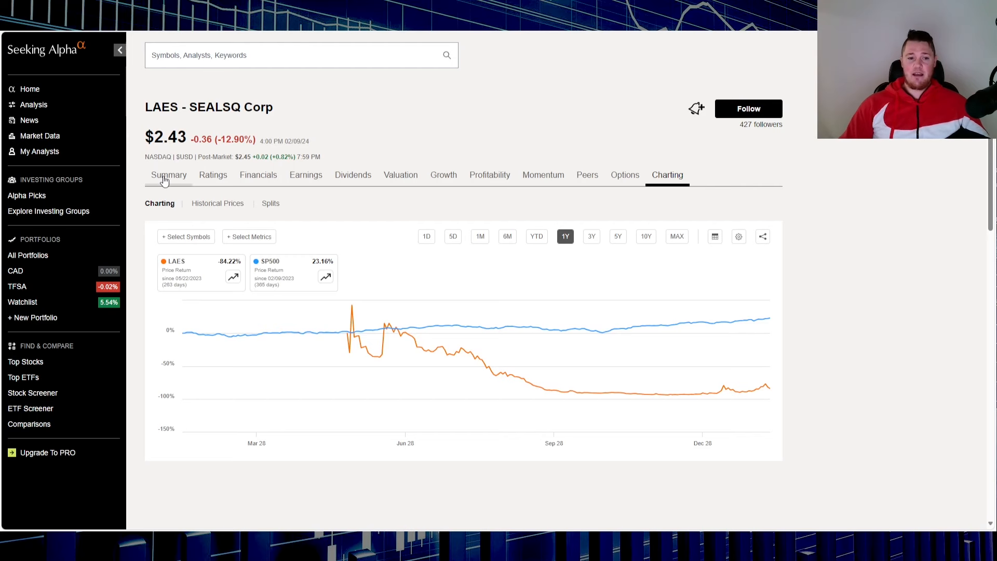
- Show the LAES summary with its price chart over six months and scroll into the page
left_click(168, 175)
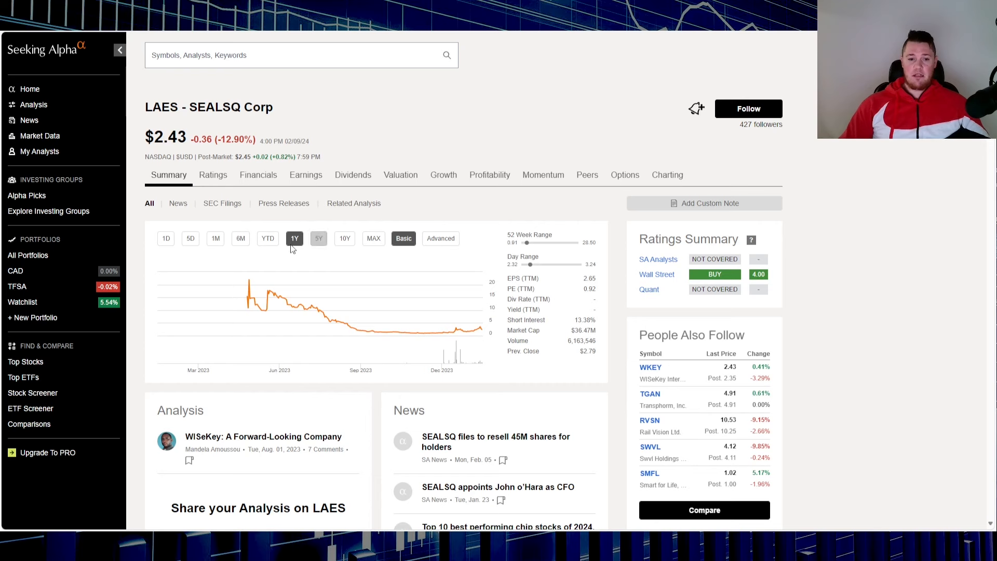
left_click(267, 238)
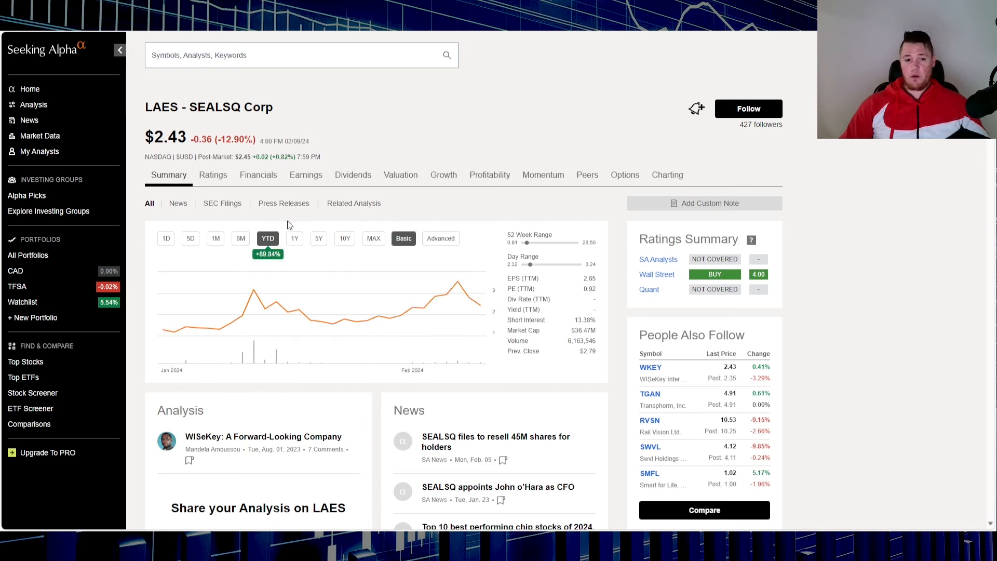
left_click(240, 238)
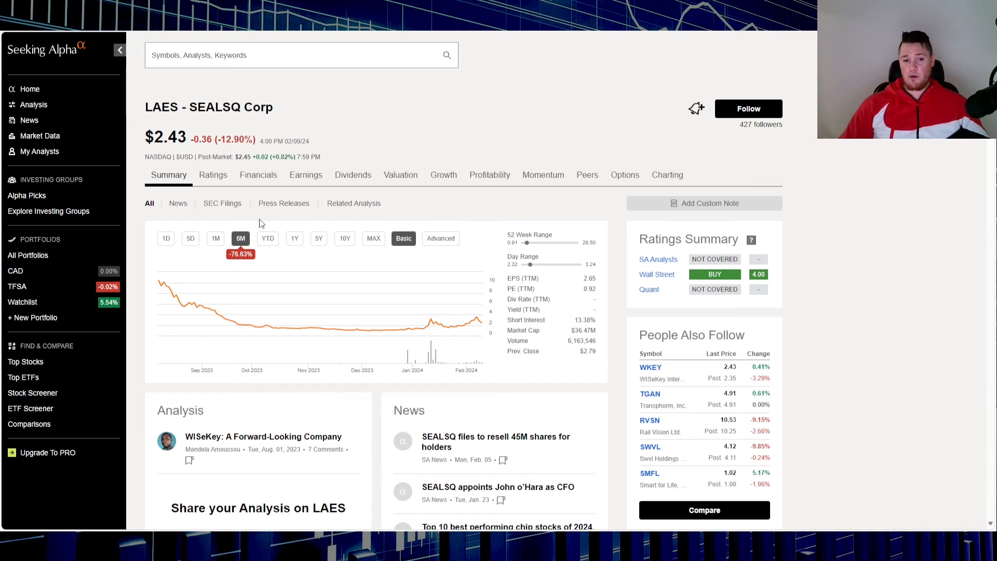
scroll("down", 3)
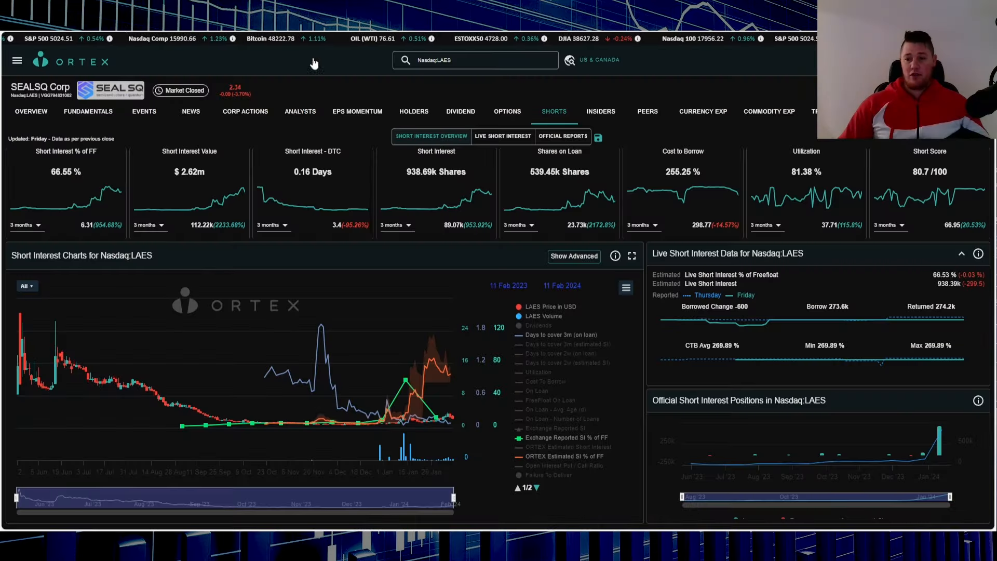
mouse_move(864, 278)
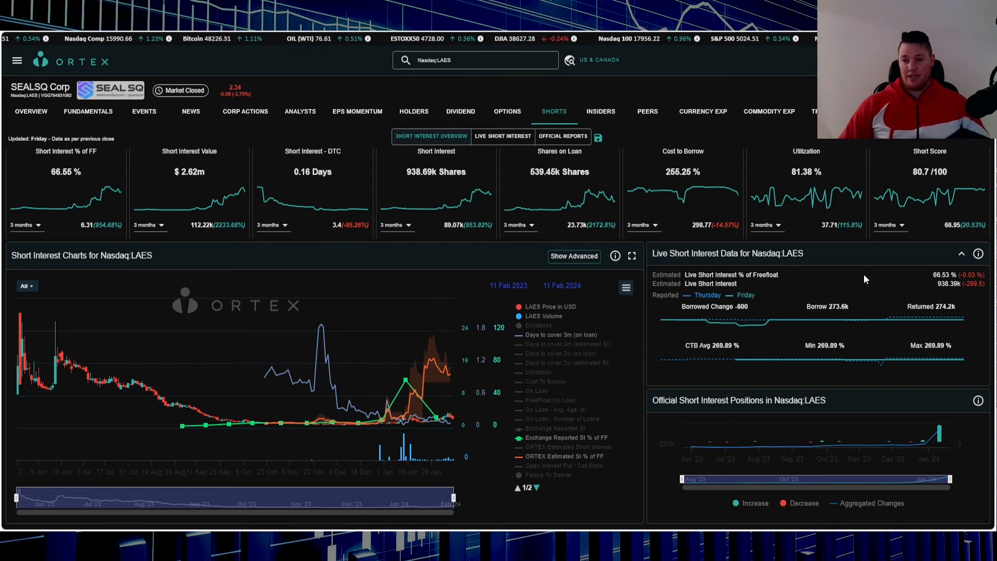
mouse_move(796, 298)
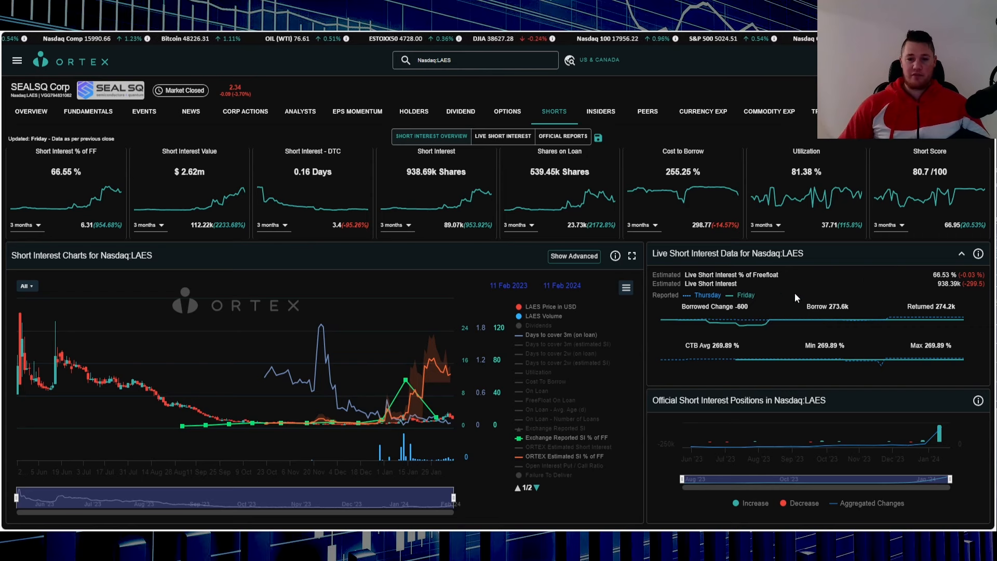
mouse_move(926, 288)
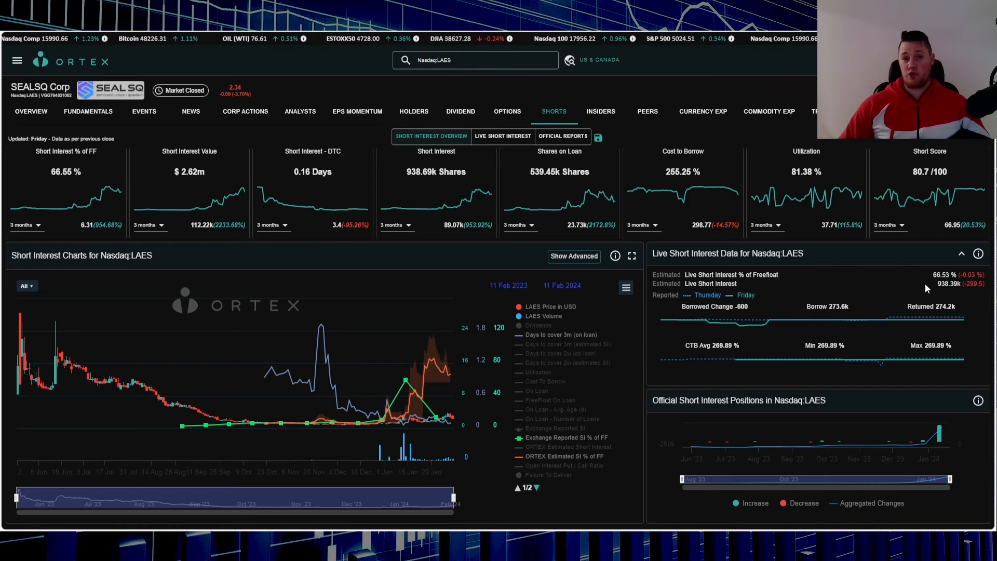
mouse_move(756, 346)
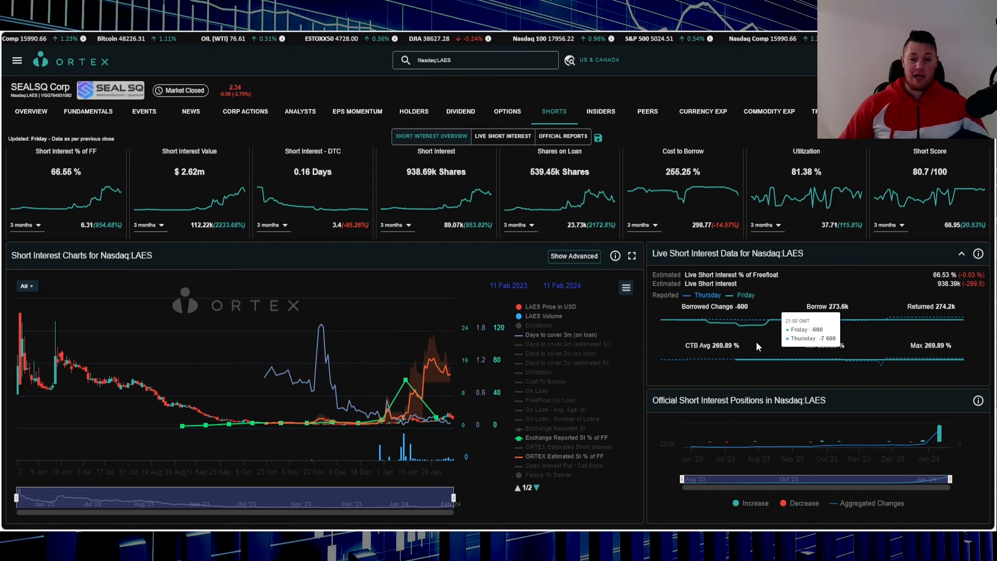
mouse_move(757, 345)
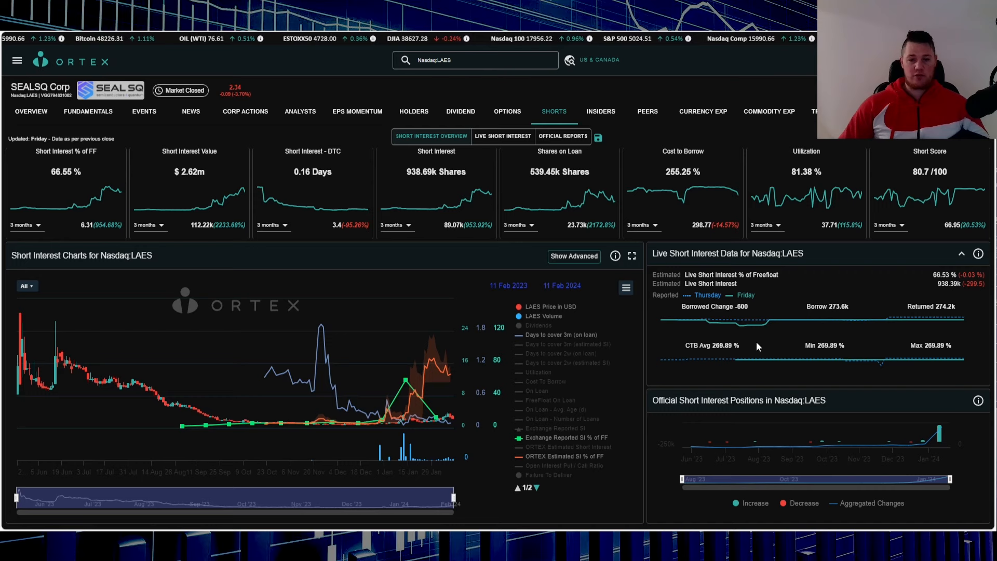
mouse_move(766, 343)
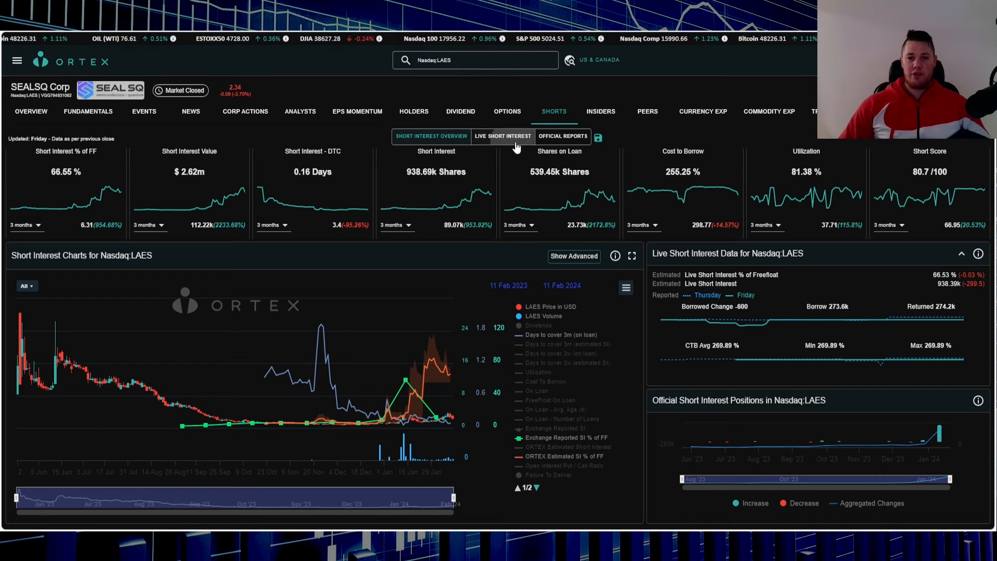
- Show SEALSQ's live short interest details on the Ortex Shorts page
left_click(502, 136)
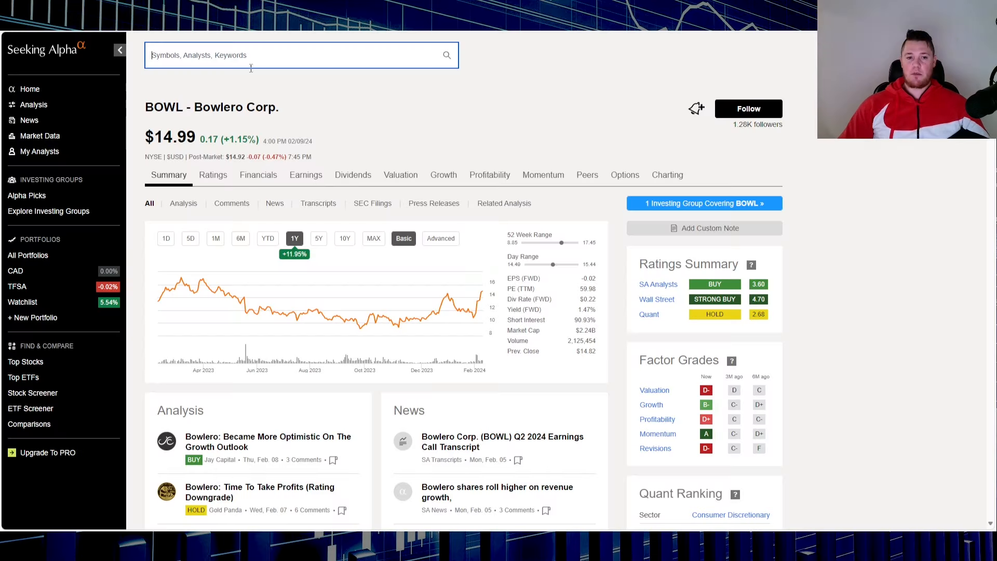
mouse_move(383, 132)
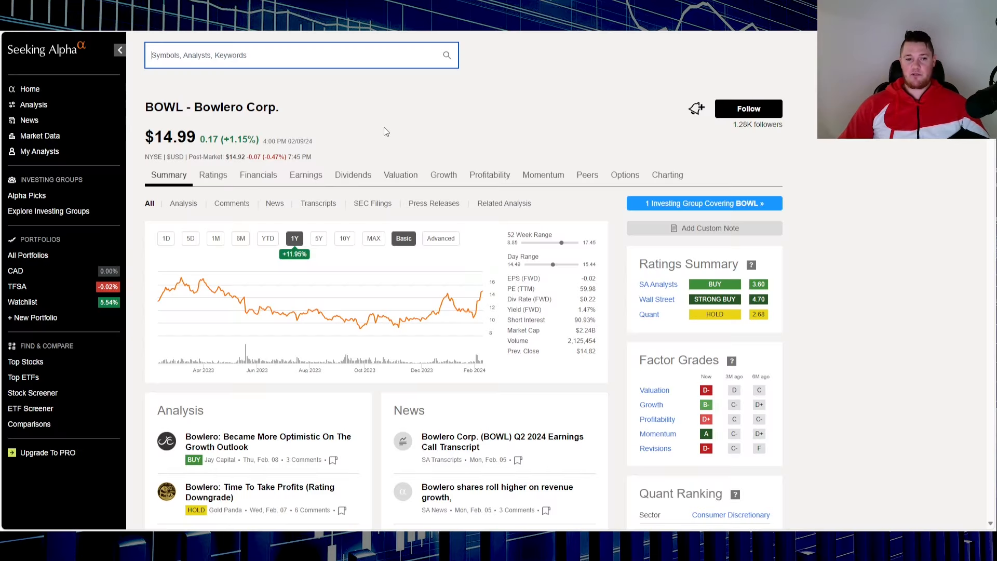
mouse_move(161, 93)
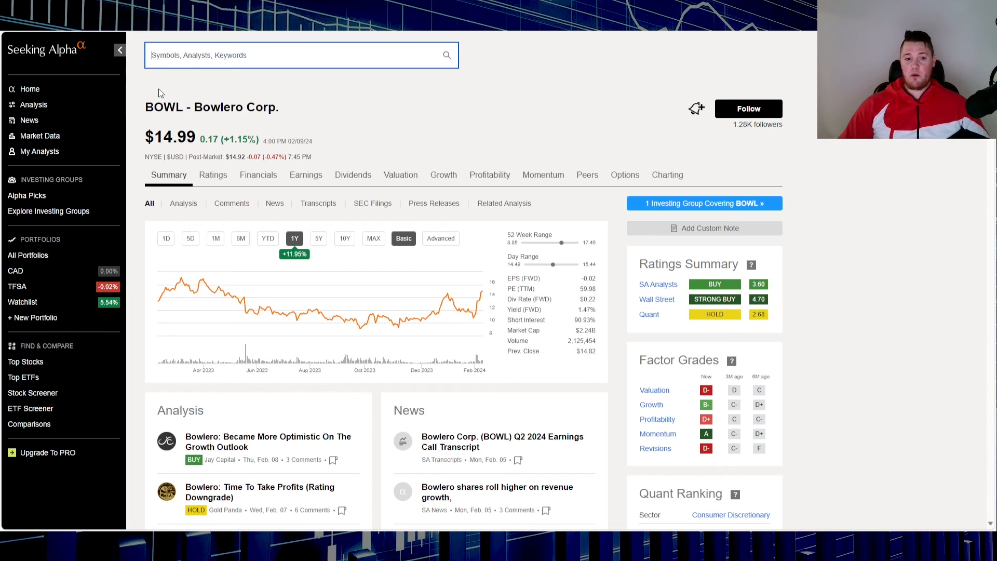
mouse_move(186, 96)
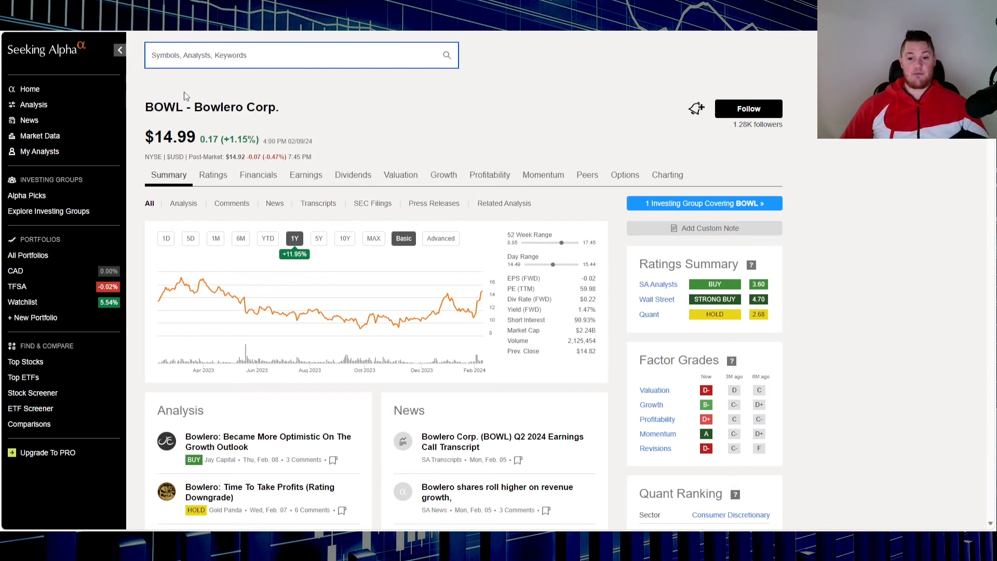
mouse_move(350, 168)
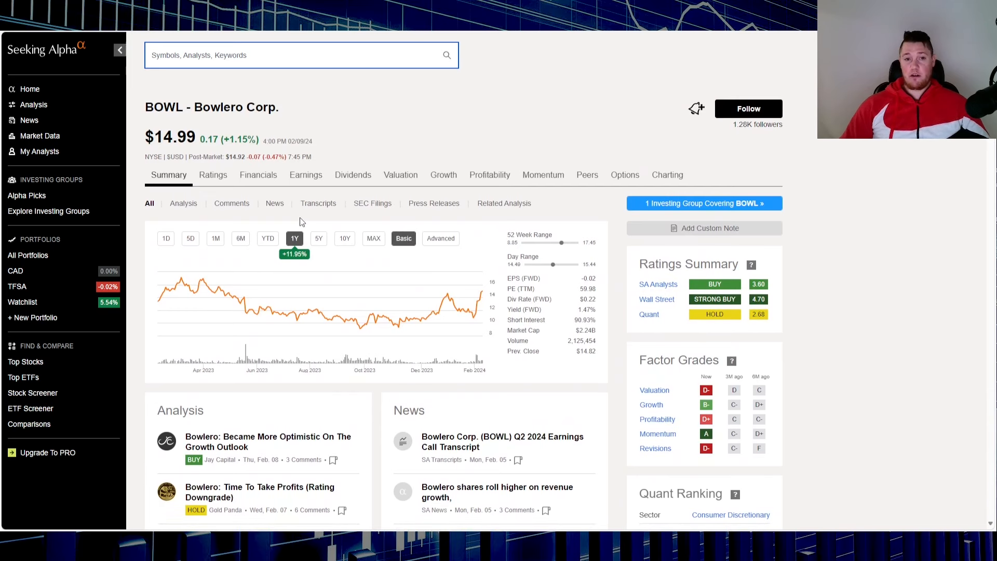
- Show BOWL's year-to-date price chart and scroll down to the Bulls Say section
left_click(267, 238)
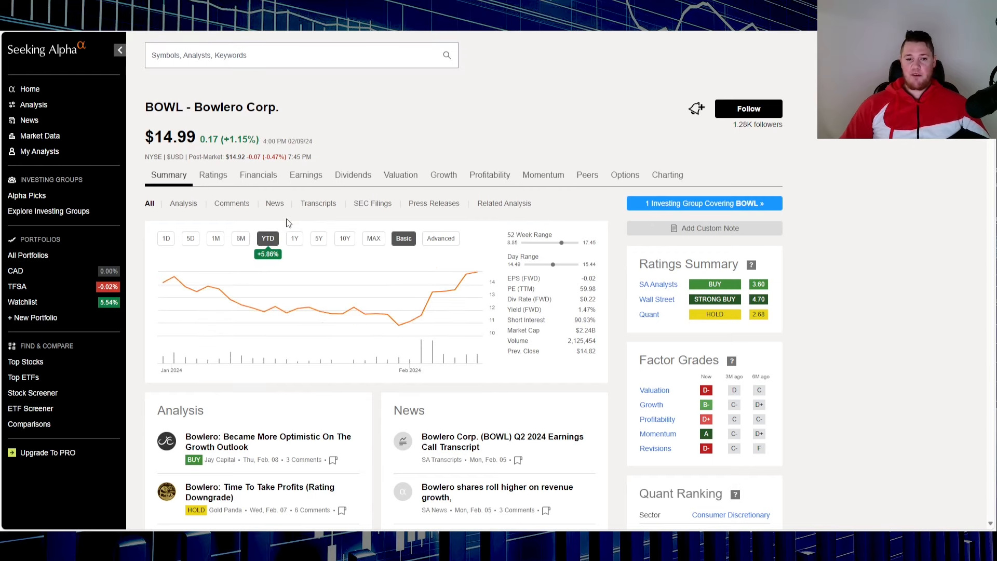
scroll("down", 3)
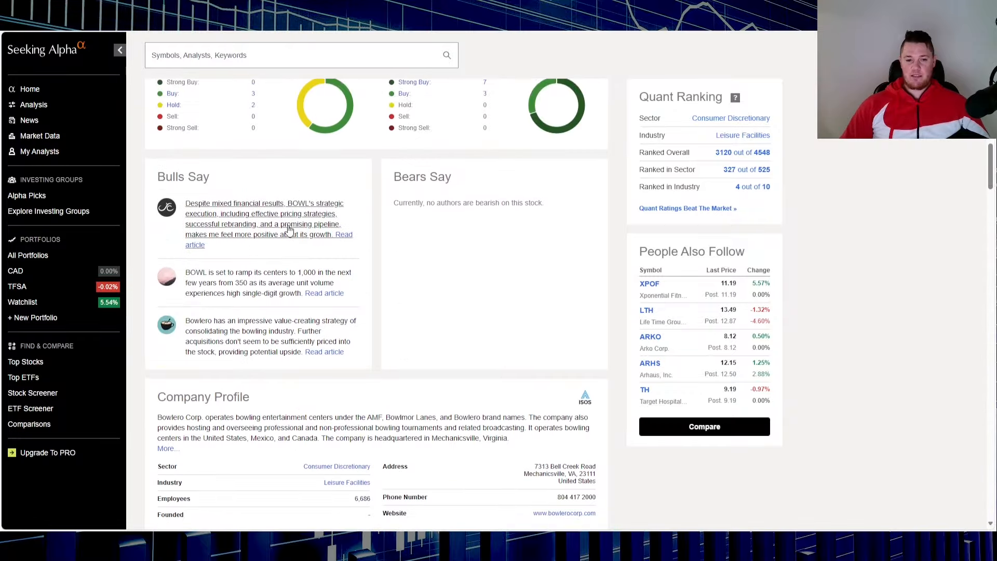
scroll("down", 3)
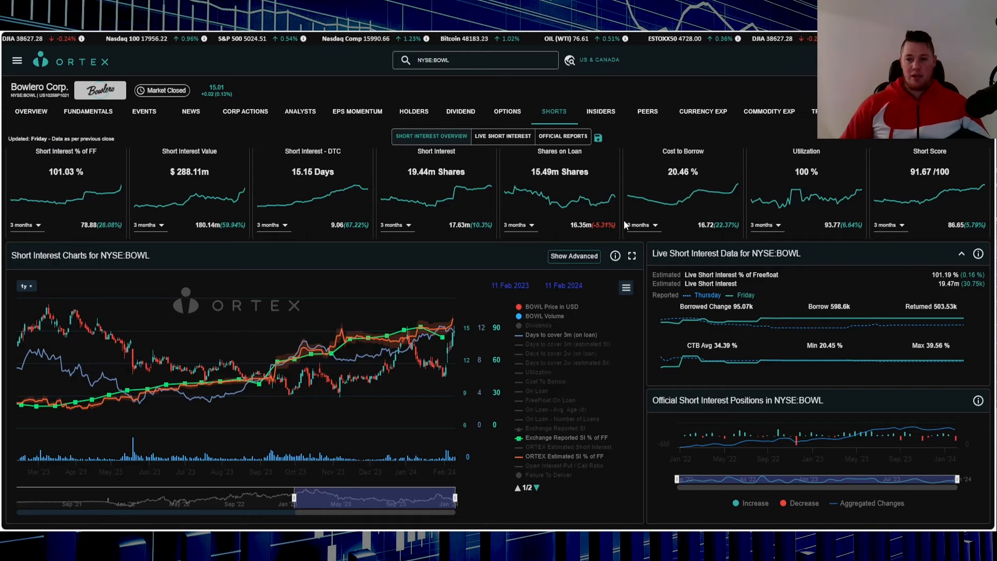
mouse_move(923, 282)
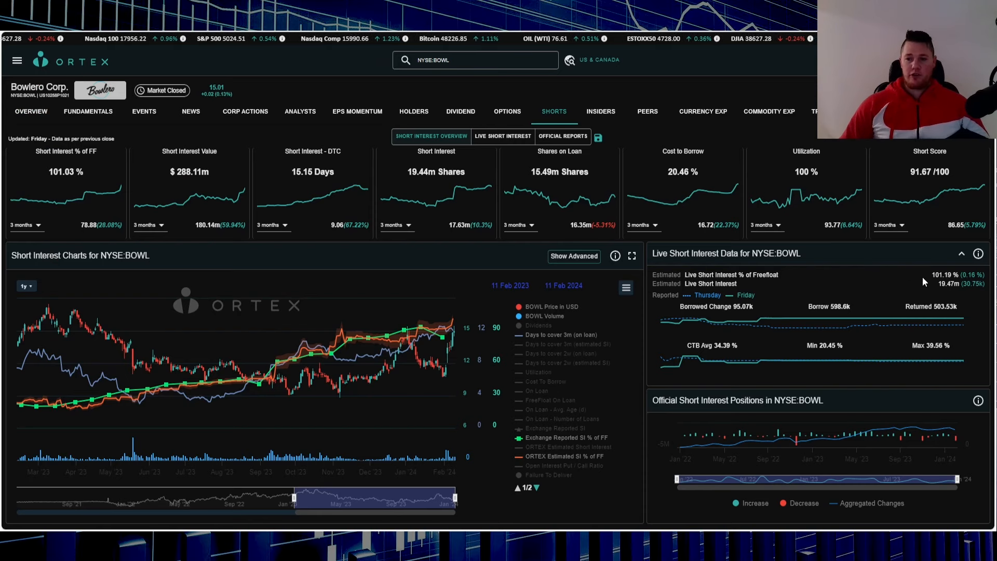
mouse_move(748, 261)
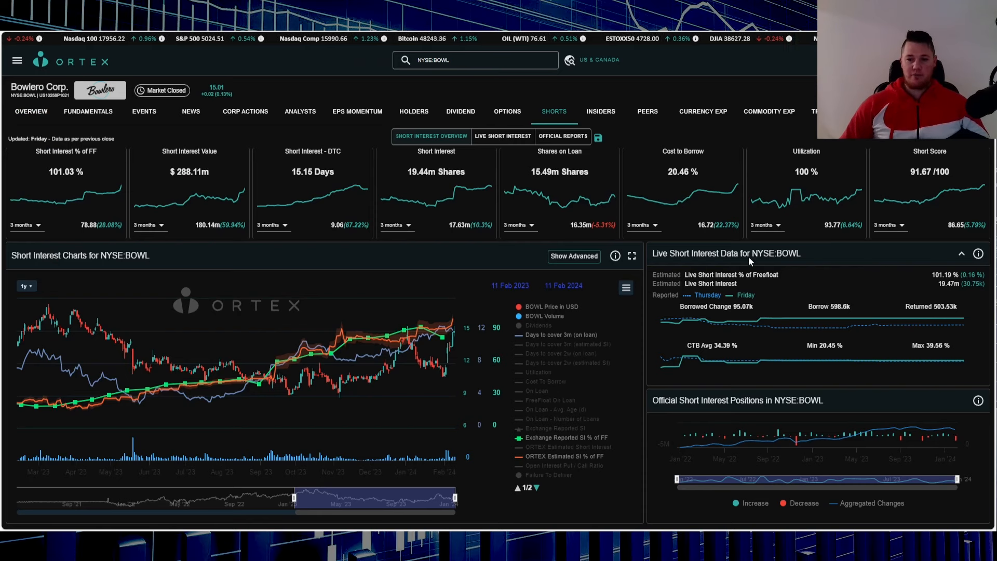
mouse_move(923, 292)
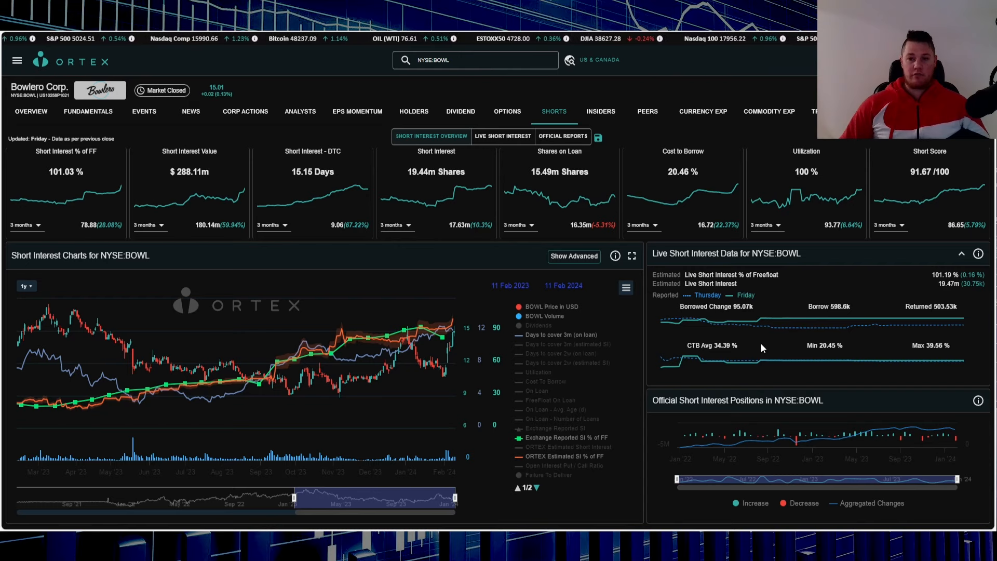
mouse_move(683, 197)
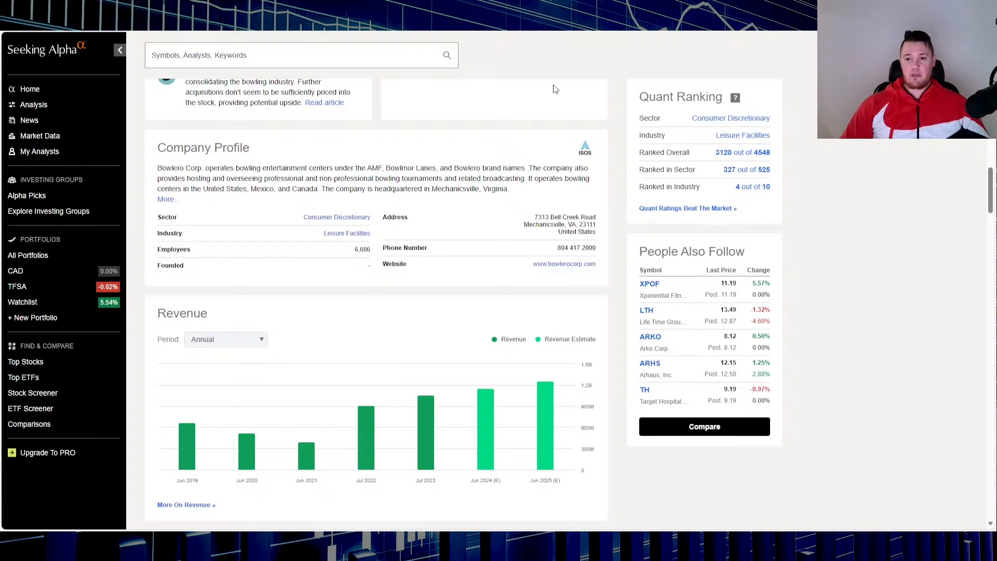
- Return to the top of the BOWL page and view its split history under Charting
scroll("up", 3)
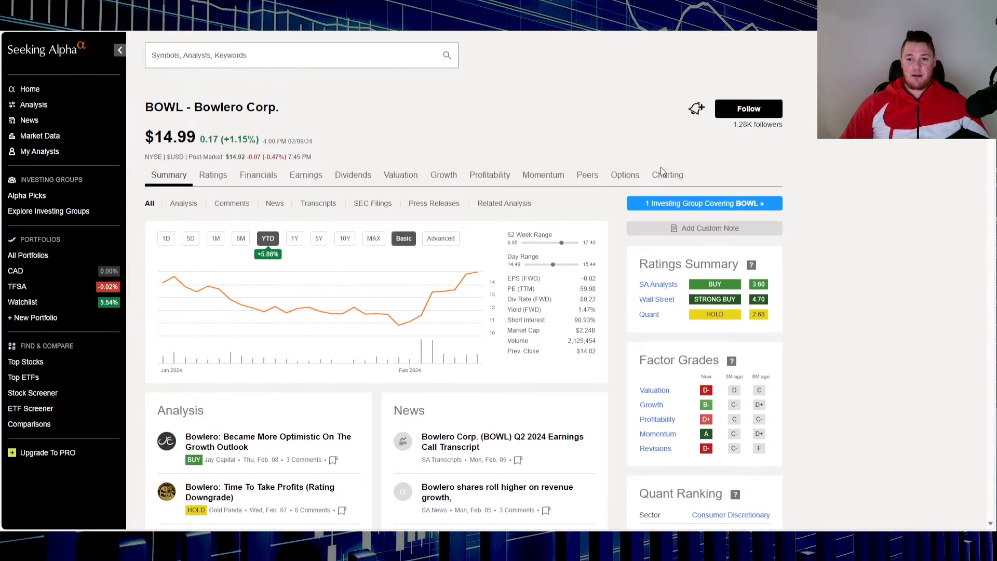
left_click(666, 174)
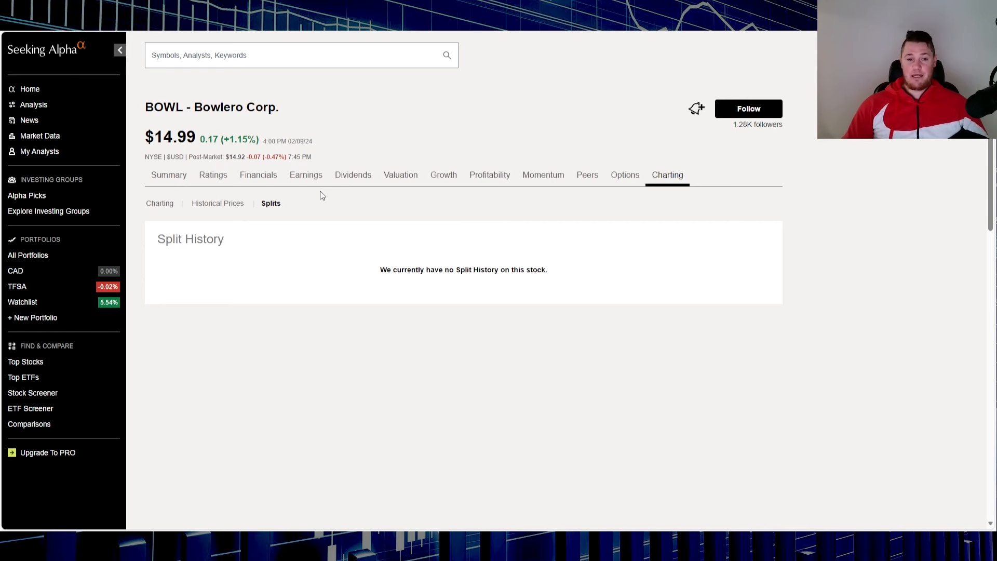
mouse_move(390, 233)
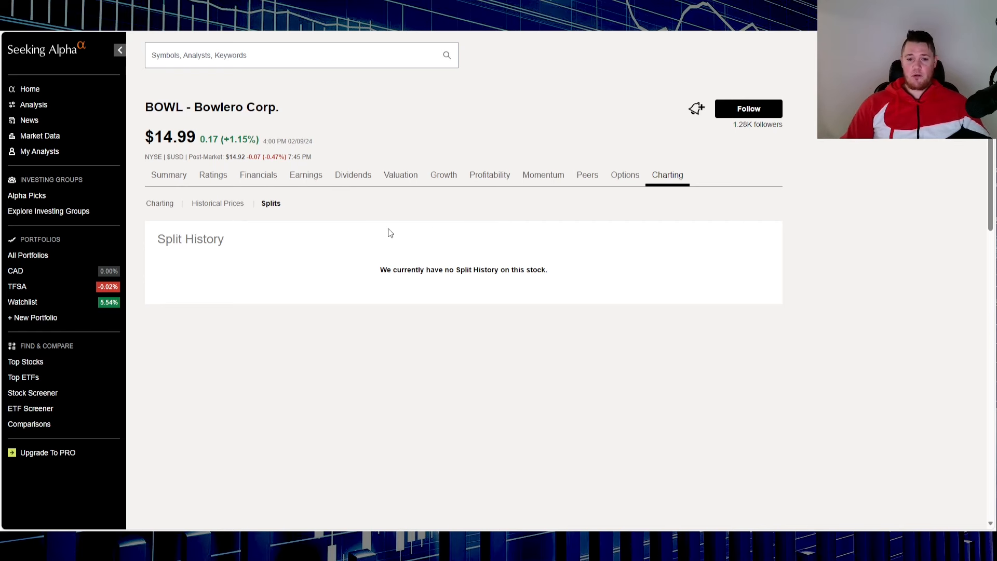
mouse_move(367, 356)
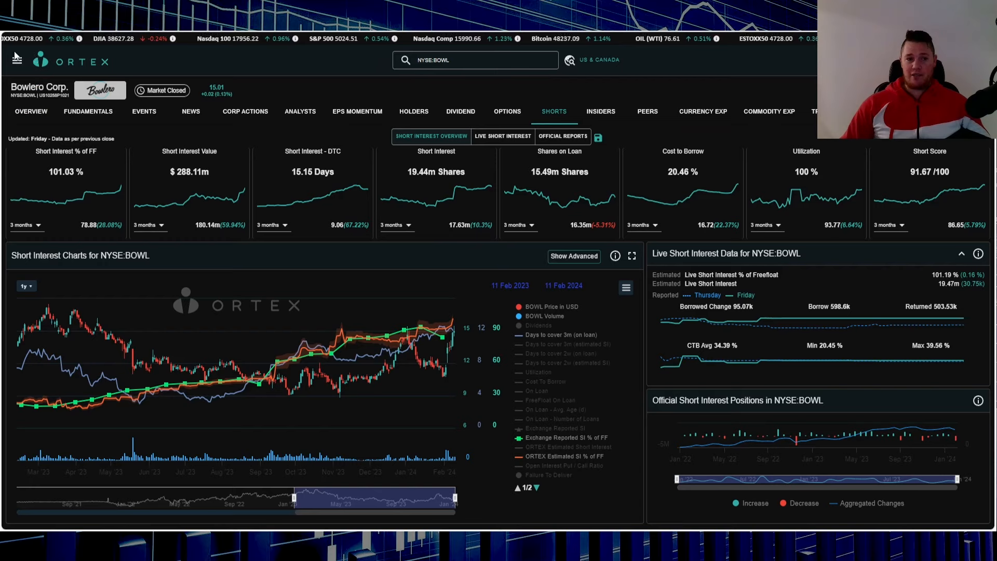
- Navigate via the main menu's Stock Data Sets to the Short Interest extremes table
left_click(16, 59)
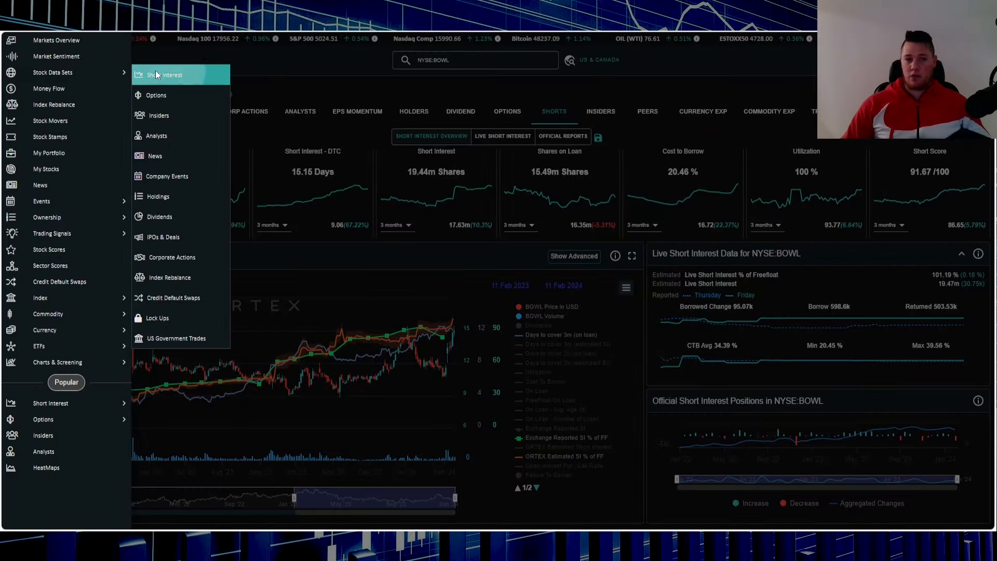
left_click(166, 74)
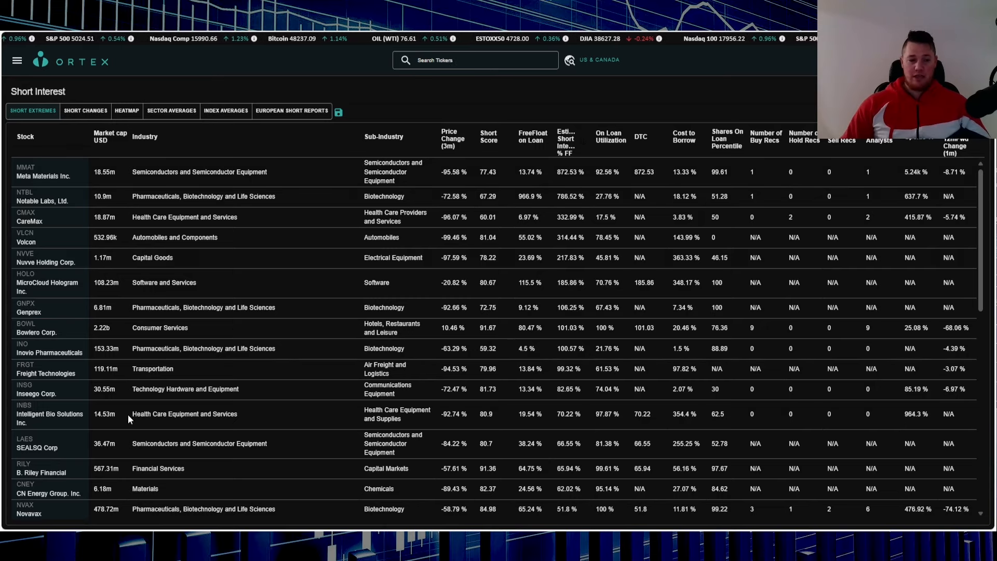
left_click(16, 60)
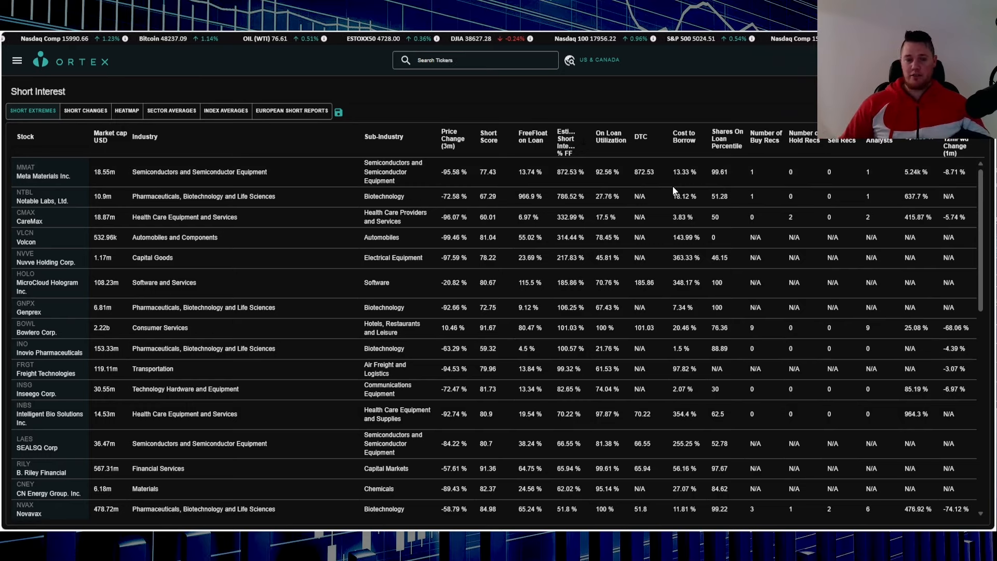
mouse_move(653, 182)
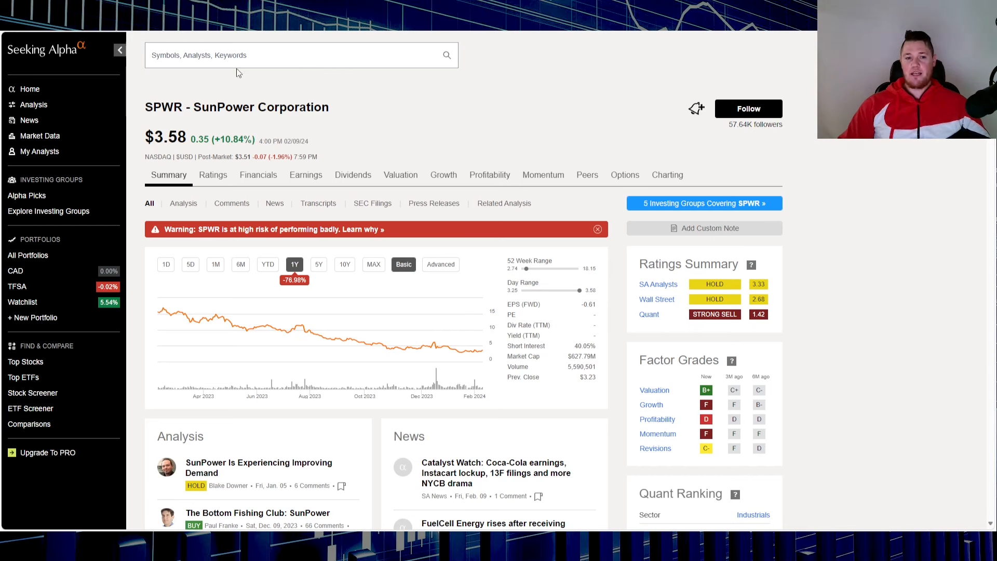
mouse_move(151, 90)
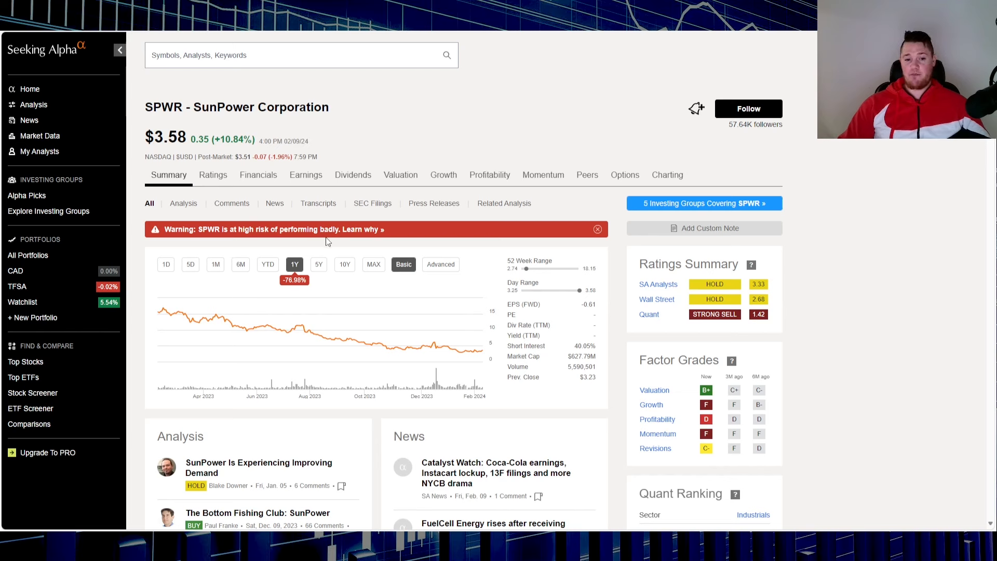
- Switch SPWR's price chart to the YTD range (about -25.88%) and review Analysis and News below
left_click(267, 263)
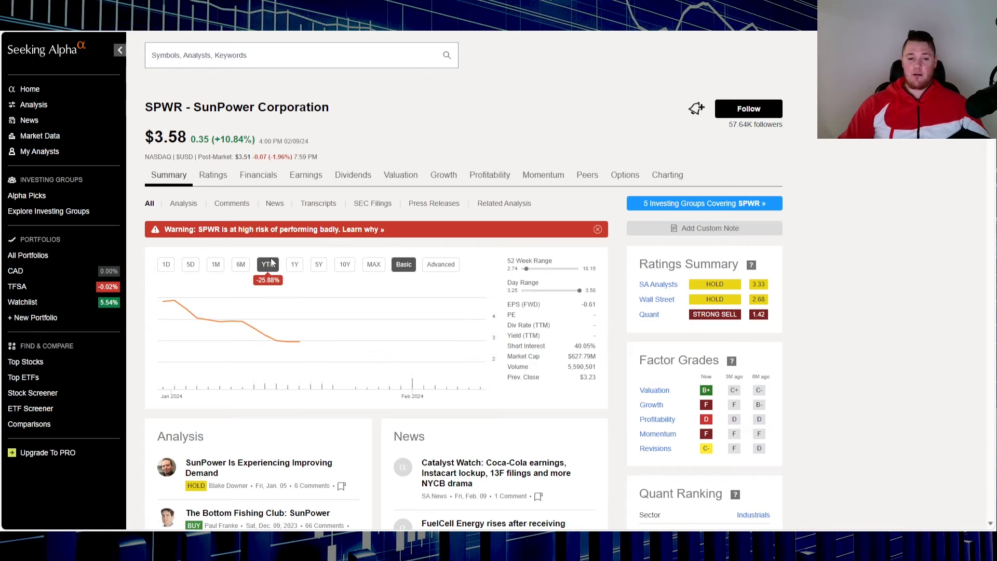
scroll("down", 3)
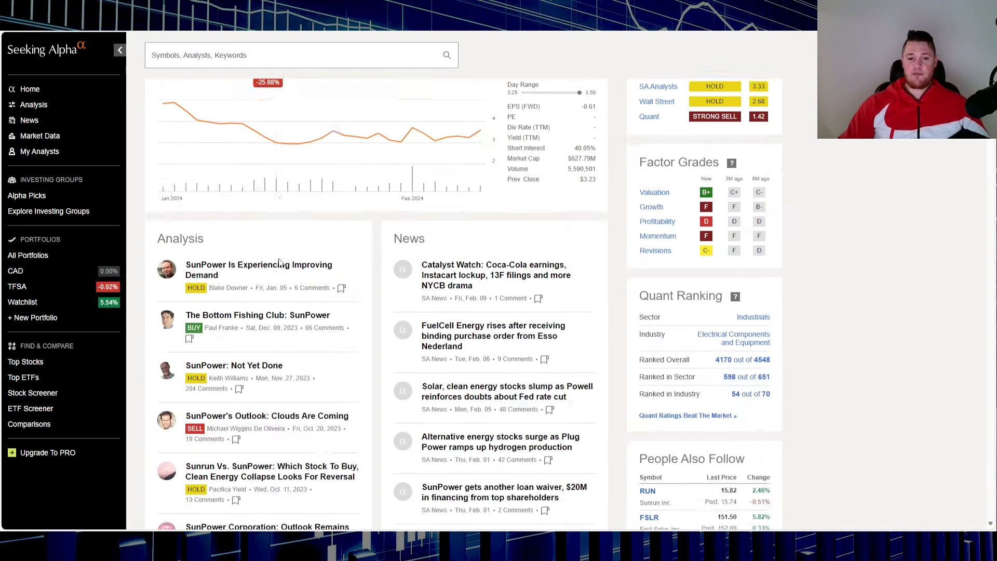
scroll("down", 3)
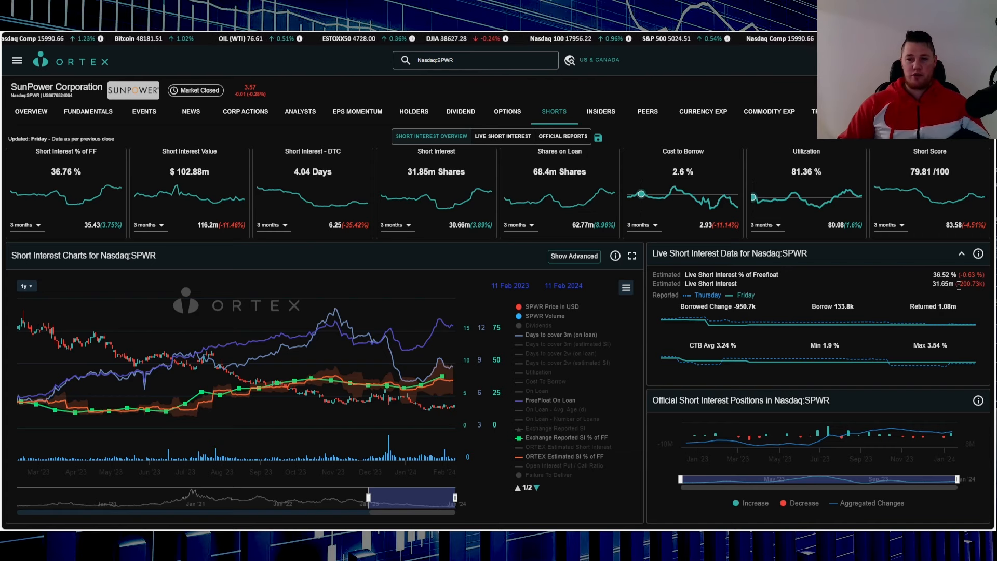
mouse_move(907, 280)
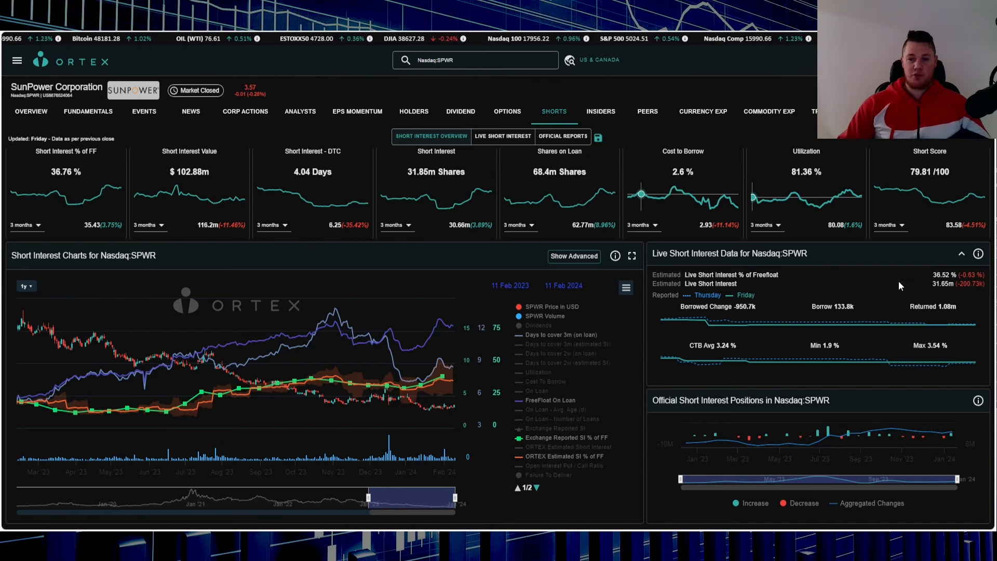
mouse_move(912, 289)
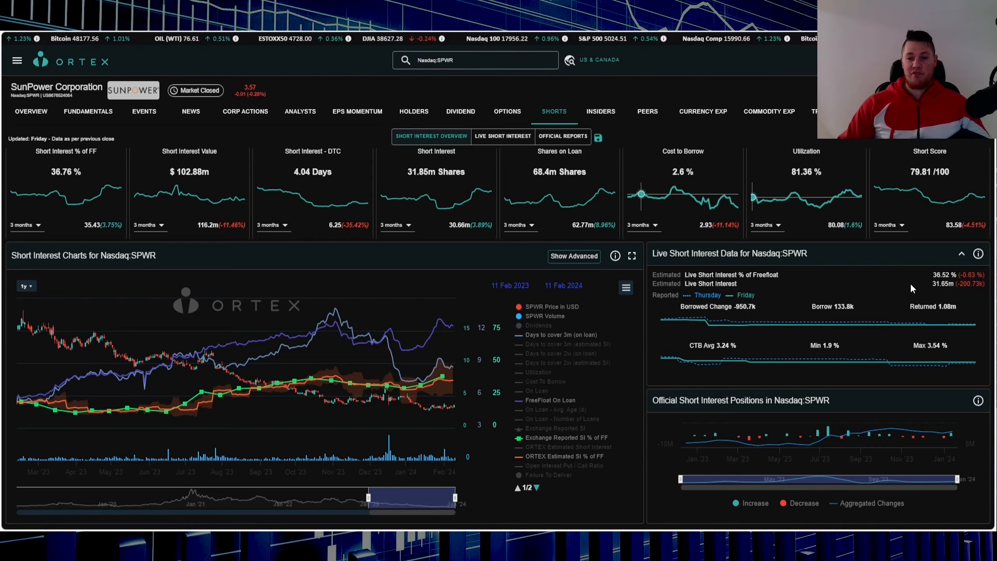
mouse_move(773, 349)
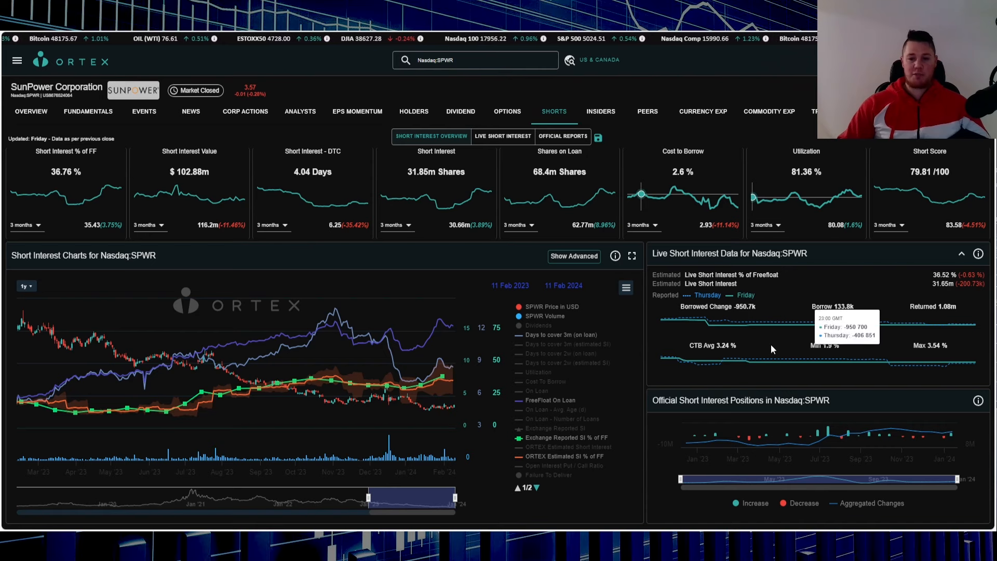
mouse_move(767, 349)
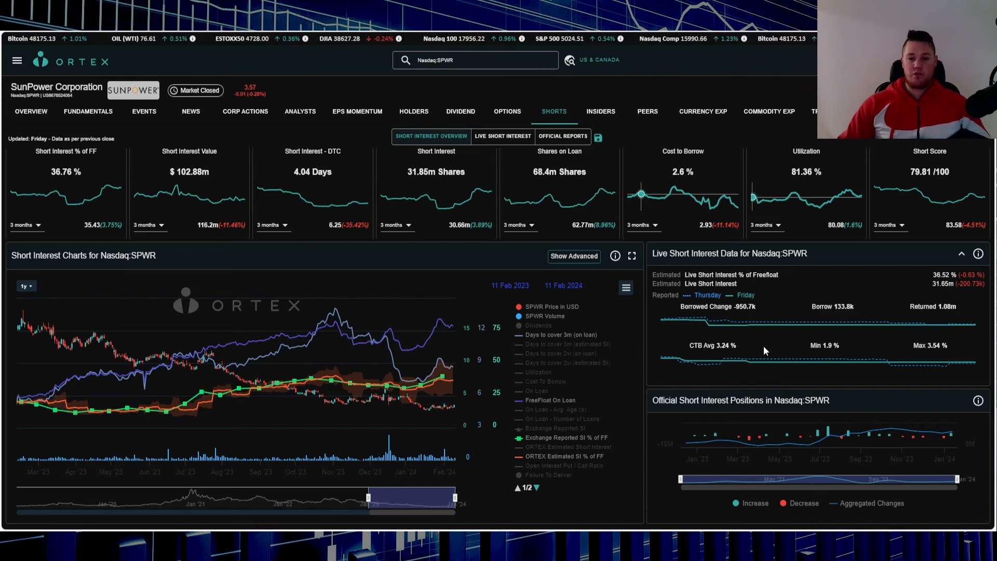
mouse_move(753, 193)
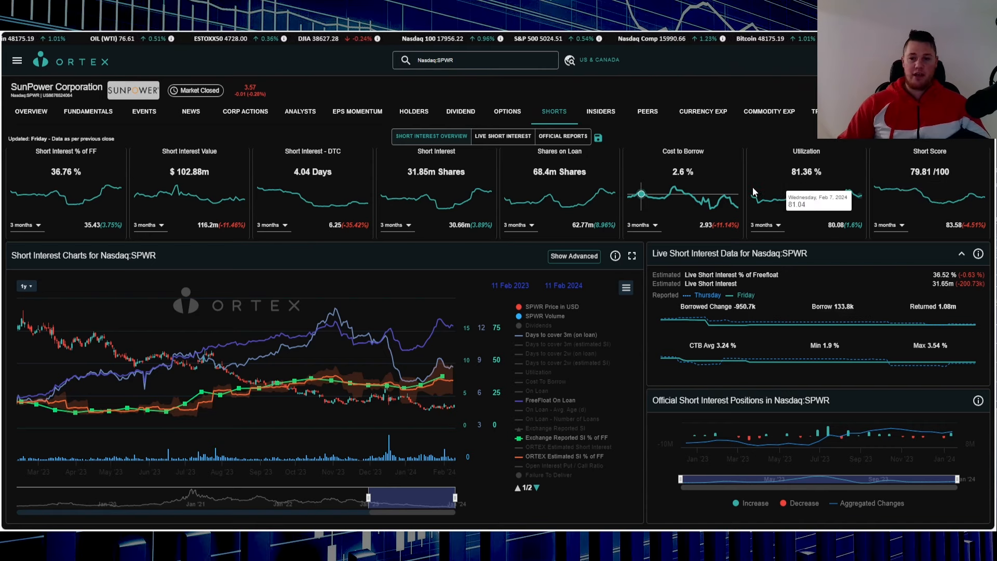
- Switch the Nasdaq:SPWR Shorts page to the Live Short Interest view
left_click(502, 135)
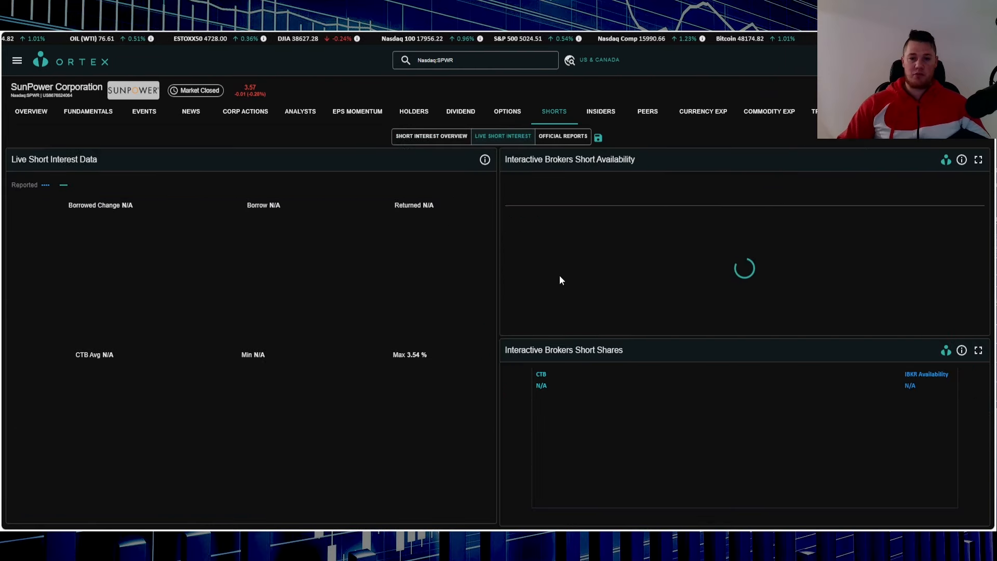